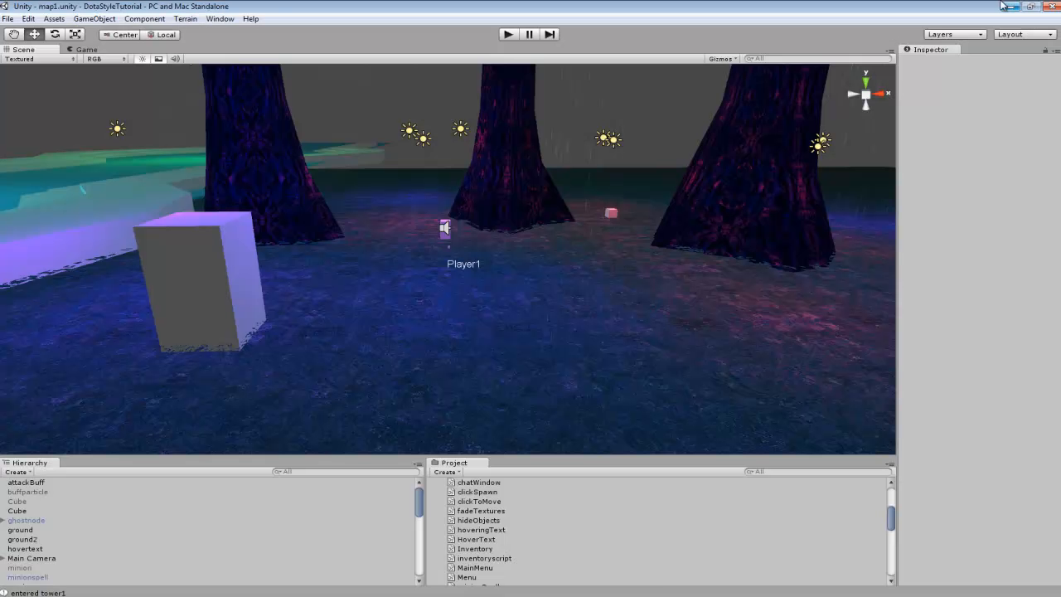
Preview inventoryscript, then open the playerStats script in MonoDevelop
click(484, 557)
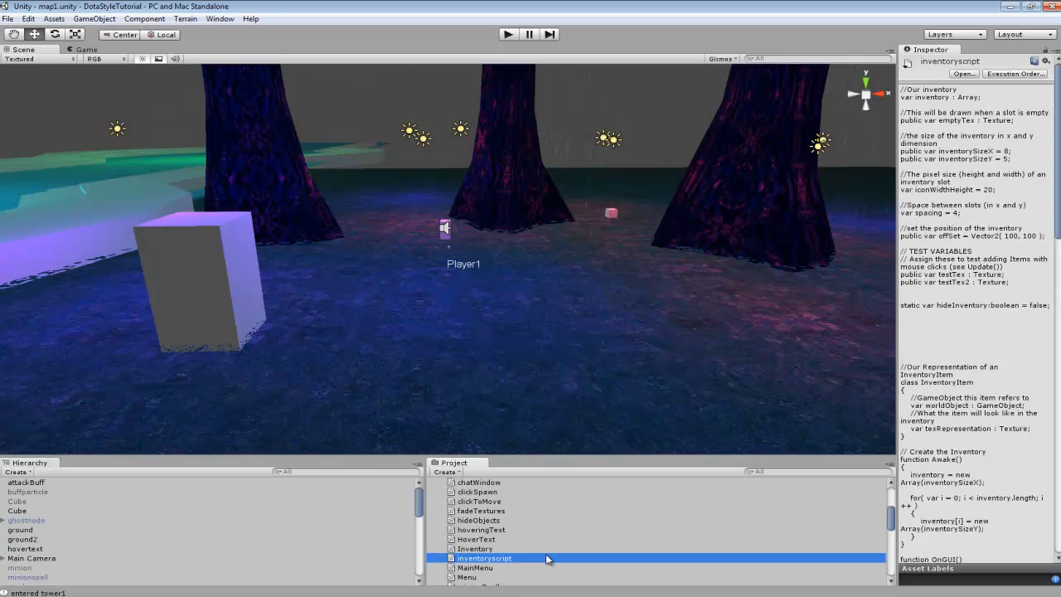
scroll(down, 3)
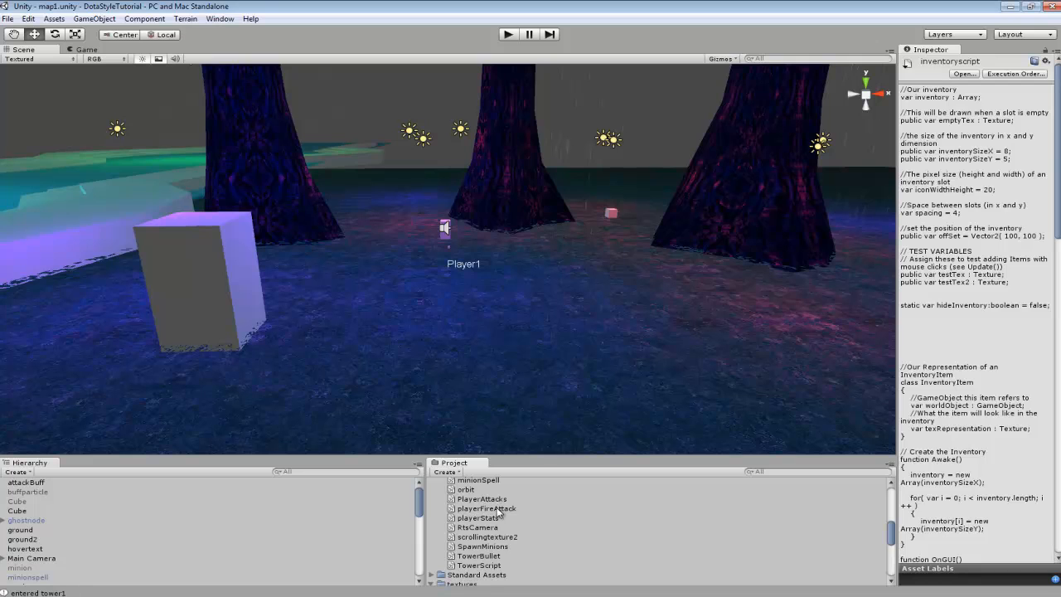
double_click(481, 517)
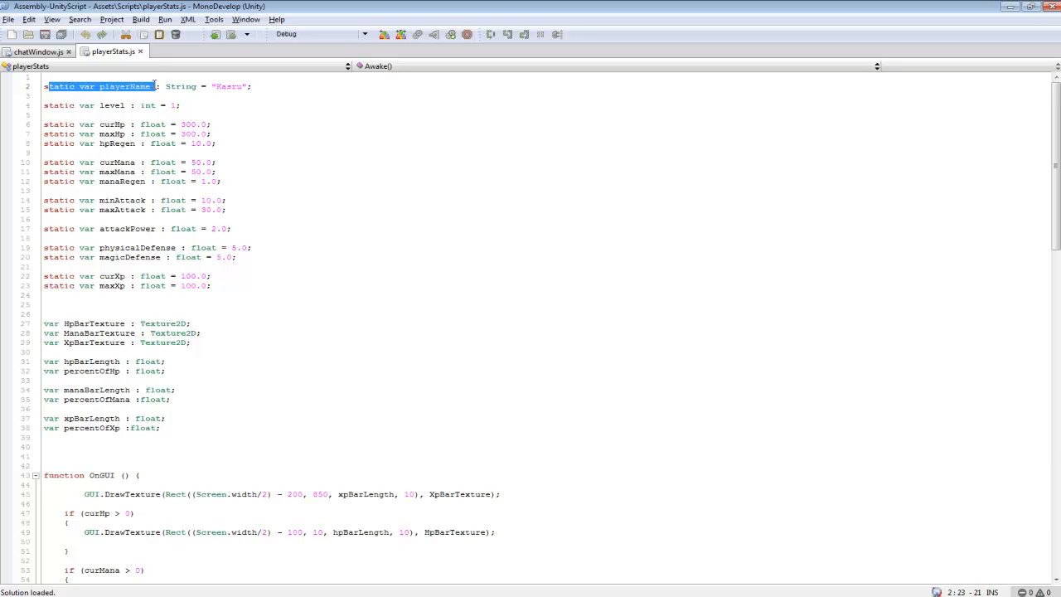
double_click(181, 86)
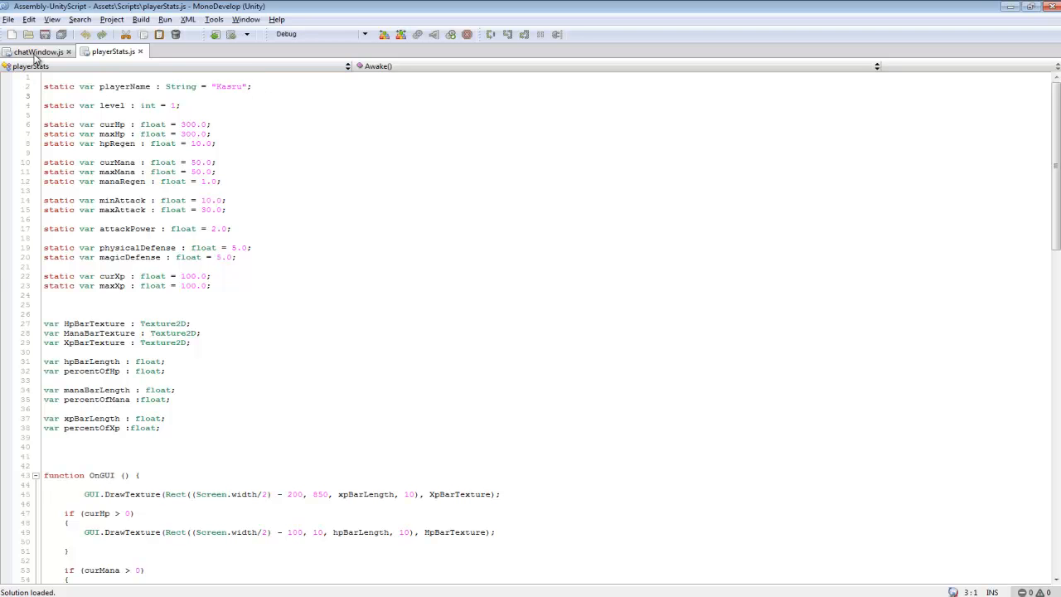
Switch to chatWindow.js and highlight the dt Date variable
click(37, 51)
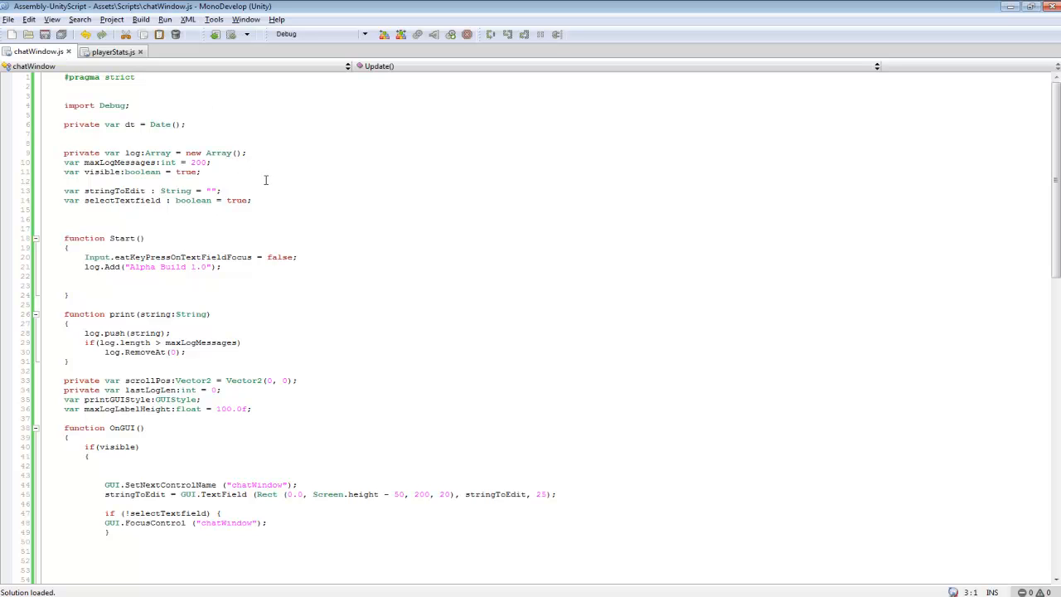
click(186, 125)
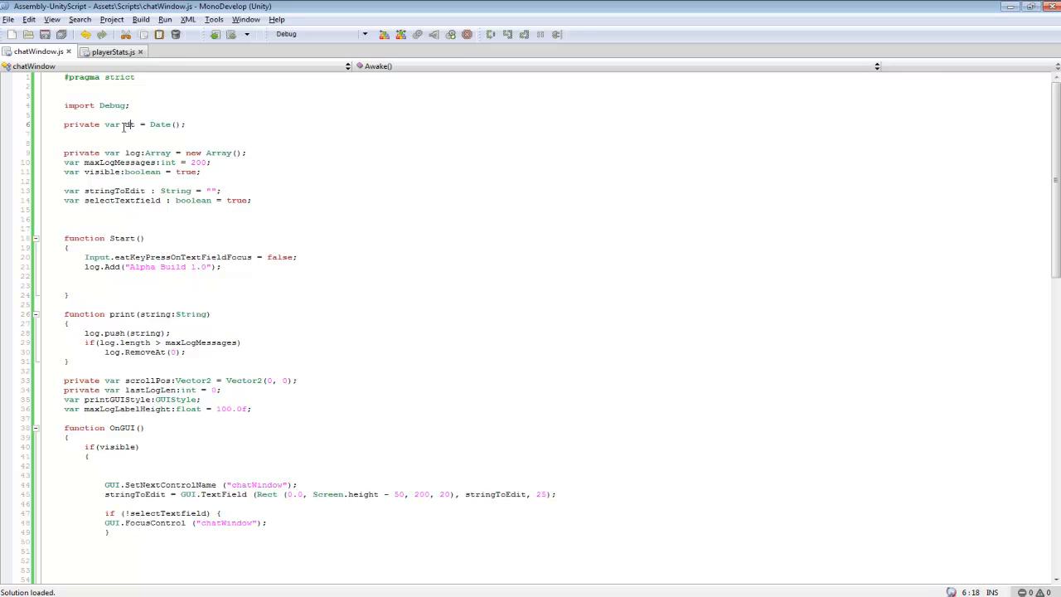
double_click(159, 124)
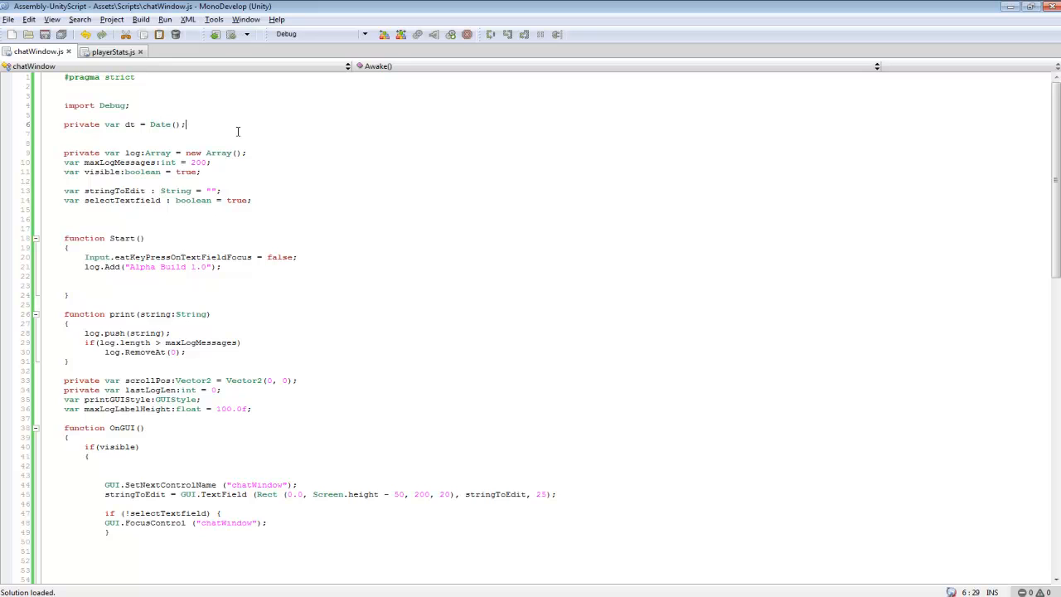
mouse_move(298, 139)
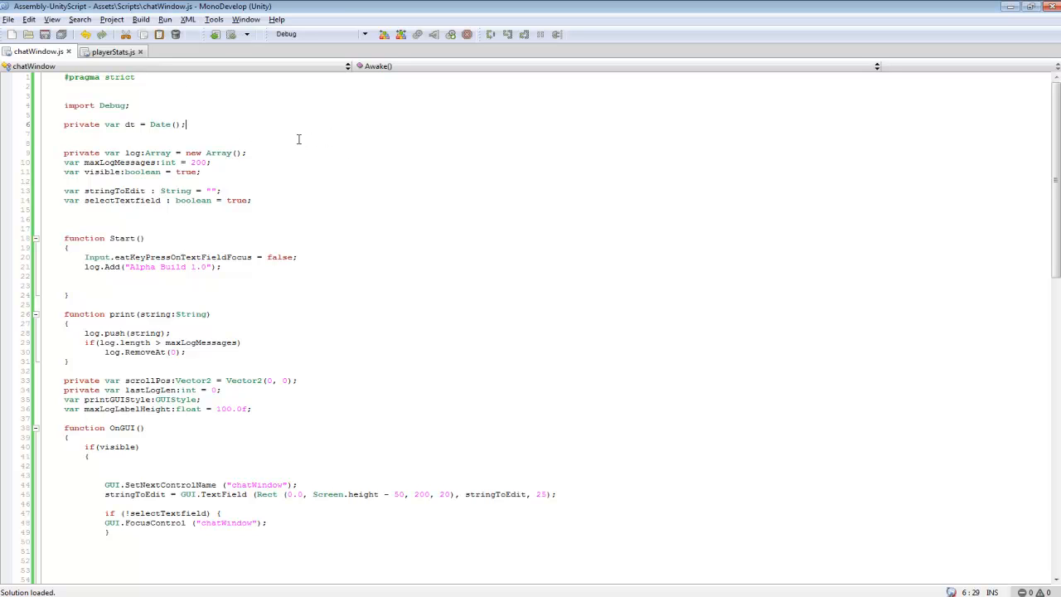
mouse_move(232, 129)
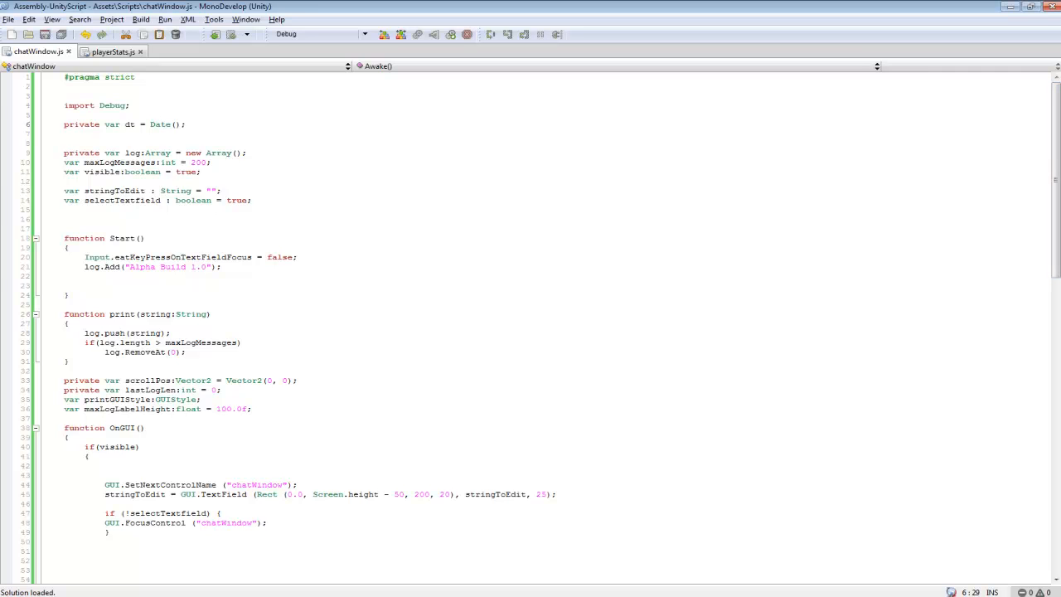
In Update, build the log.Add entry from bracketed time, player name and typed text
scroll(down, 3)
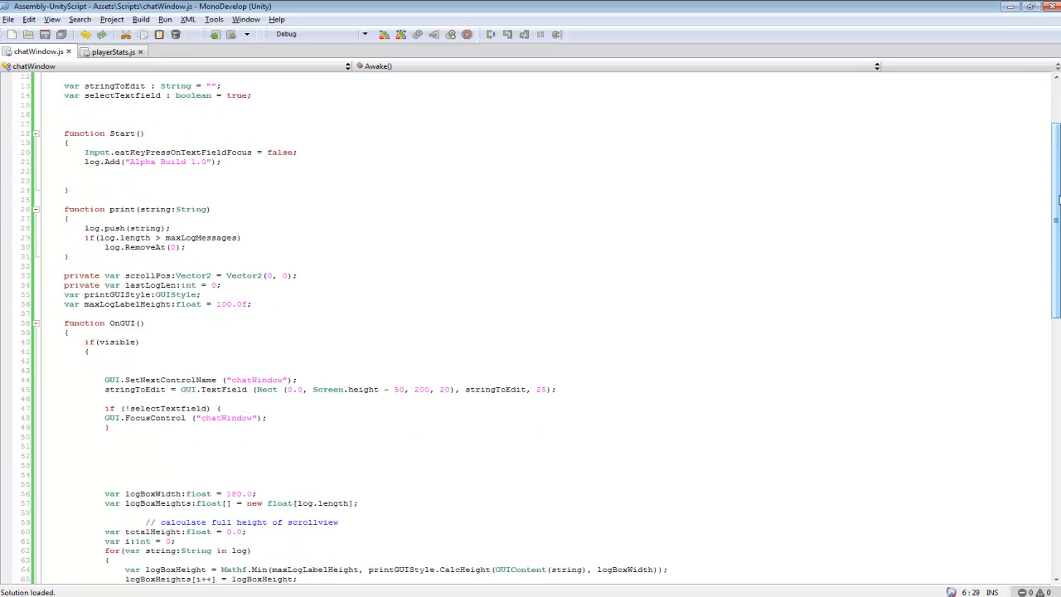
scroll(down, 3)
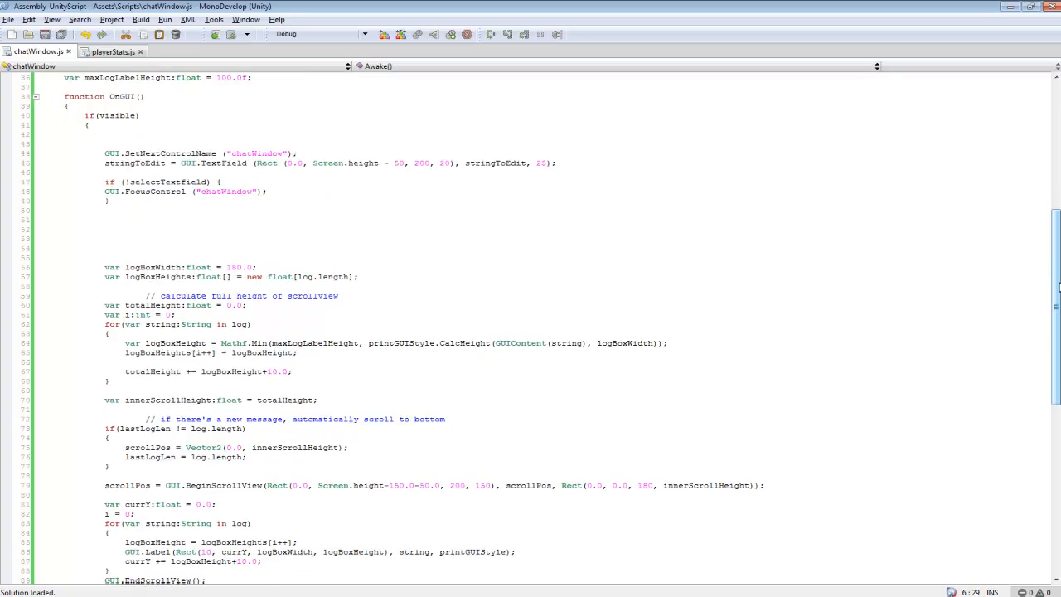
scroll(down, 3)
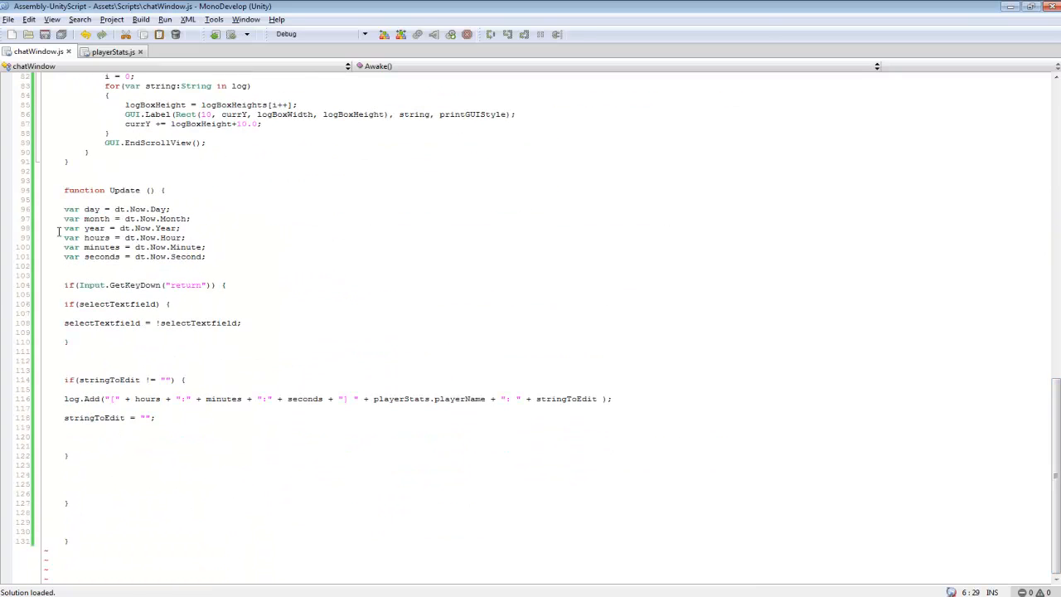
click(63, 209)
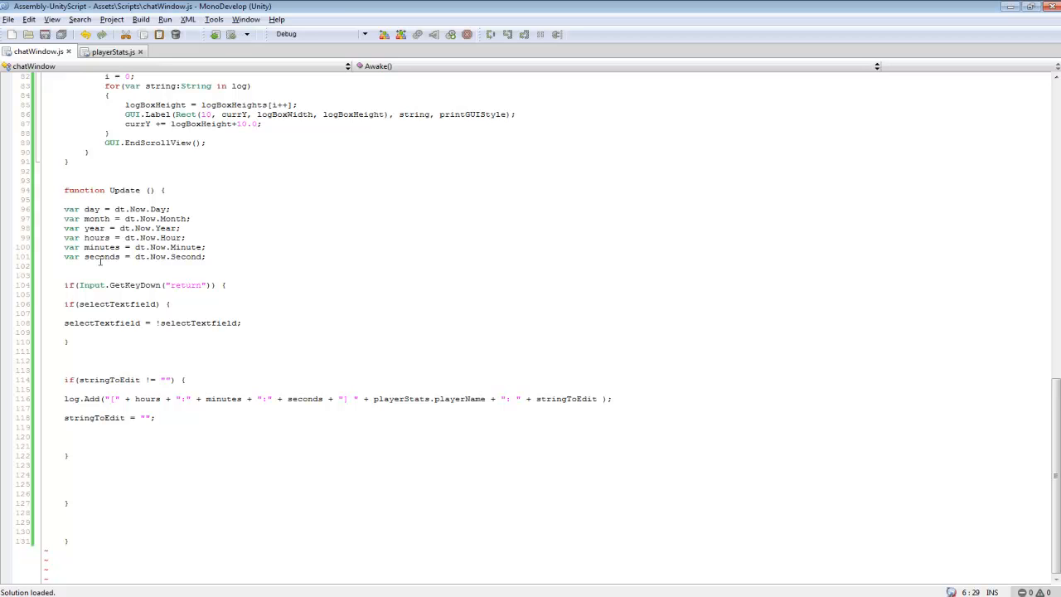
mouse_move(325, 258)
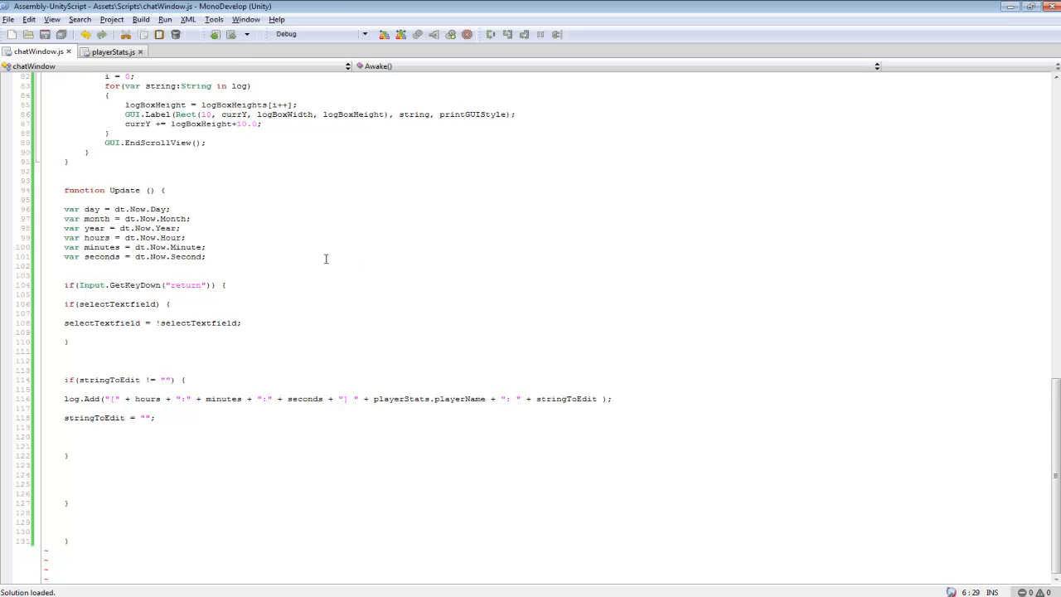
click(149, 398)
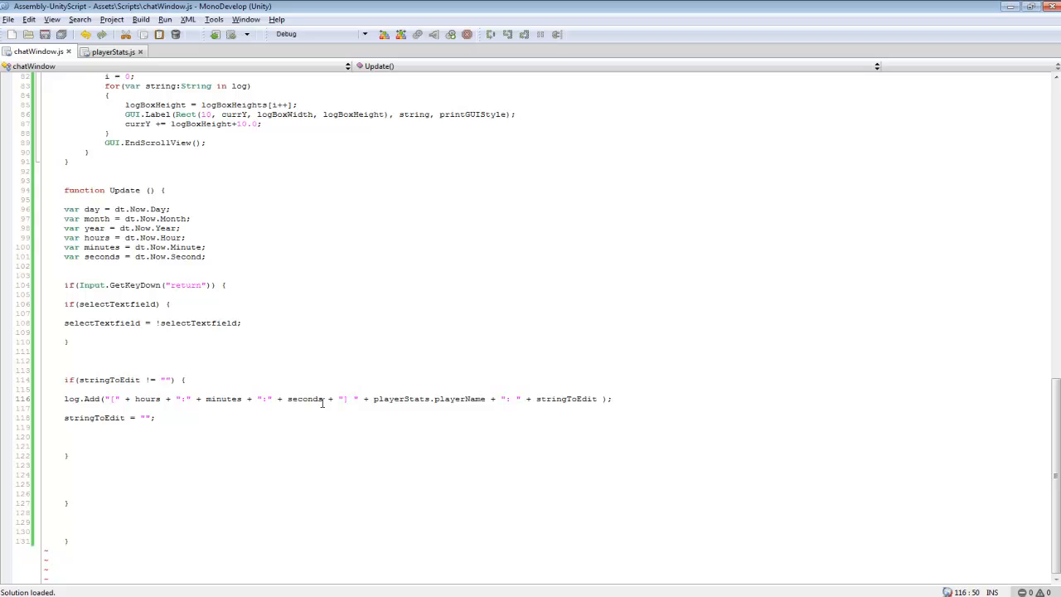
mouse_move(567, 319)
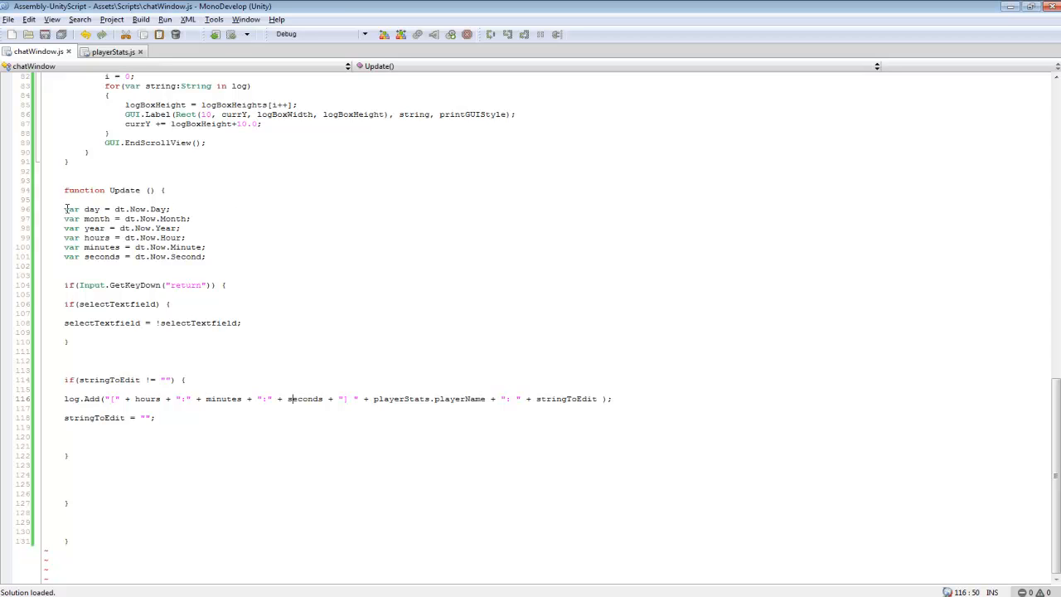
mouse_move(243, 289)
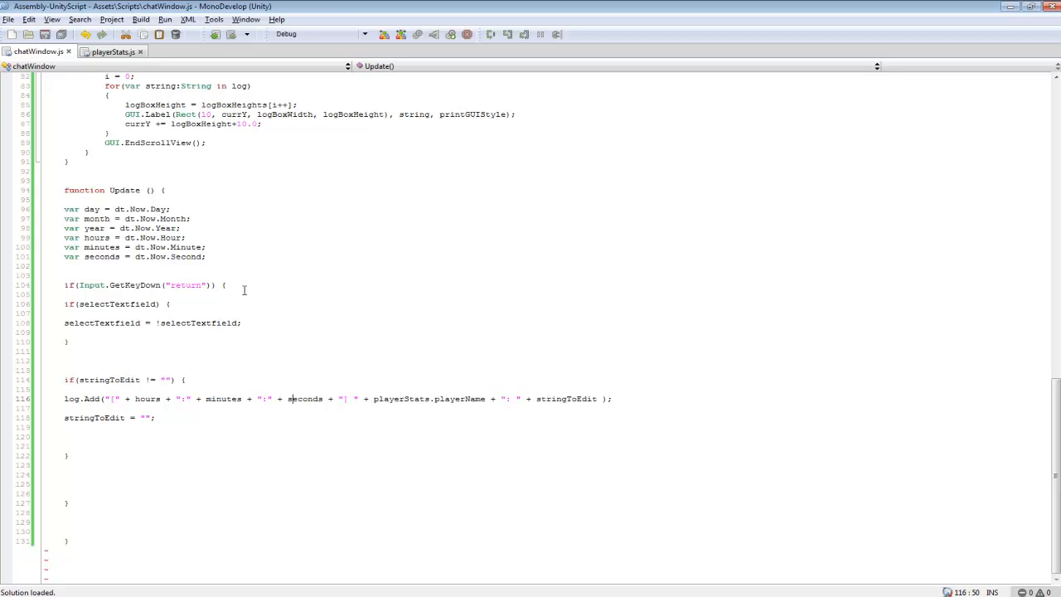
click(158, 380)
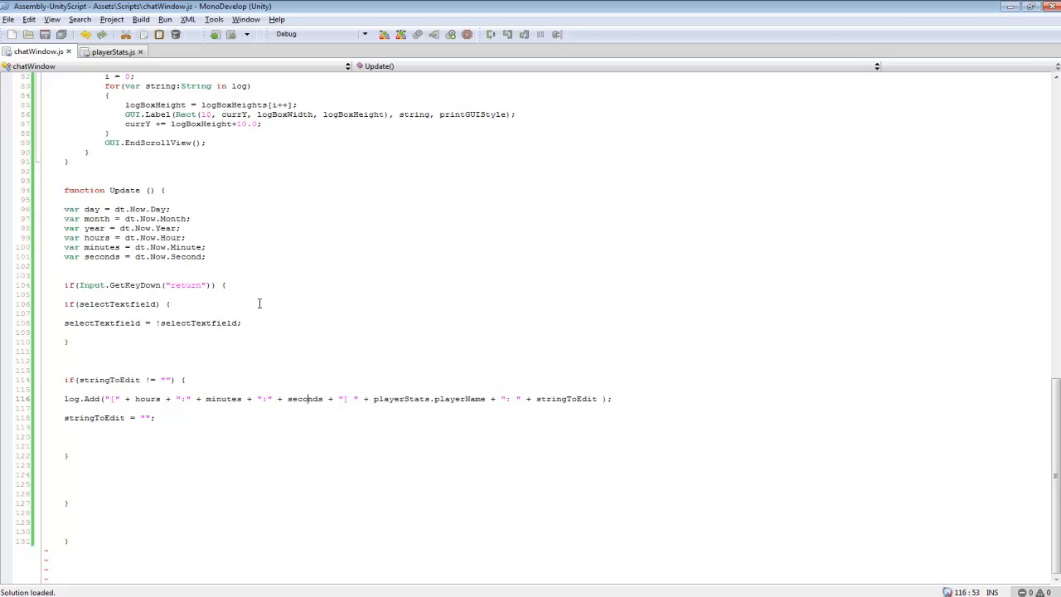
mouse_move(318, 299)
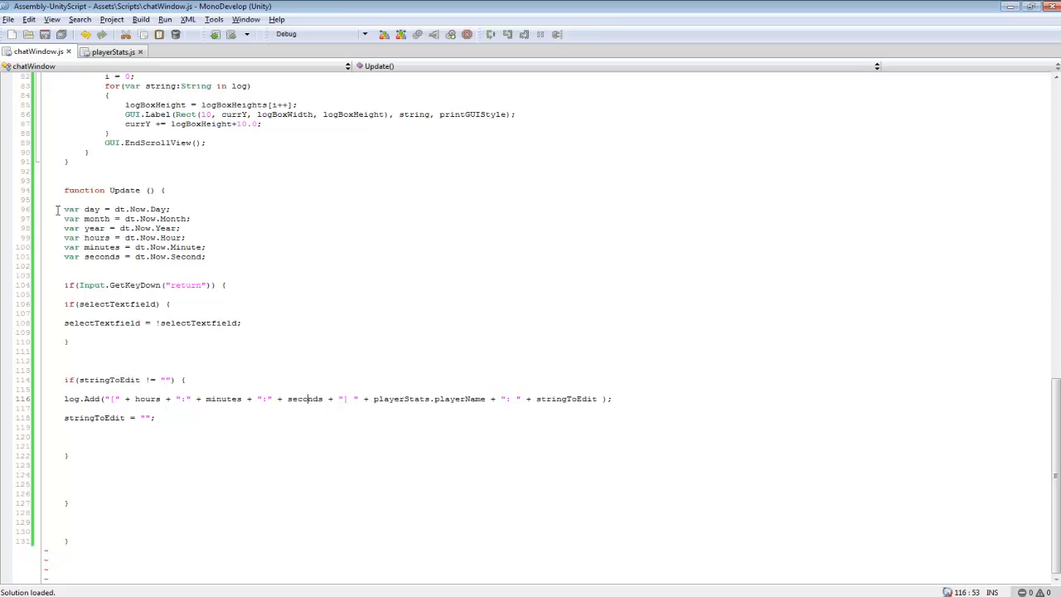
Review the day, month, year, hours, minutes and seconds variables read from dt.Now
drag(63, 209, 63, 265)
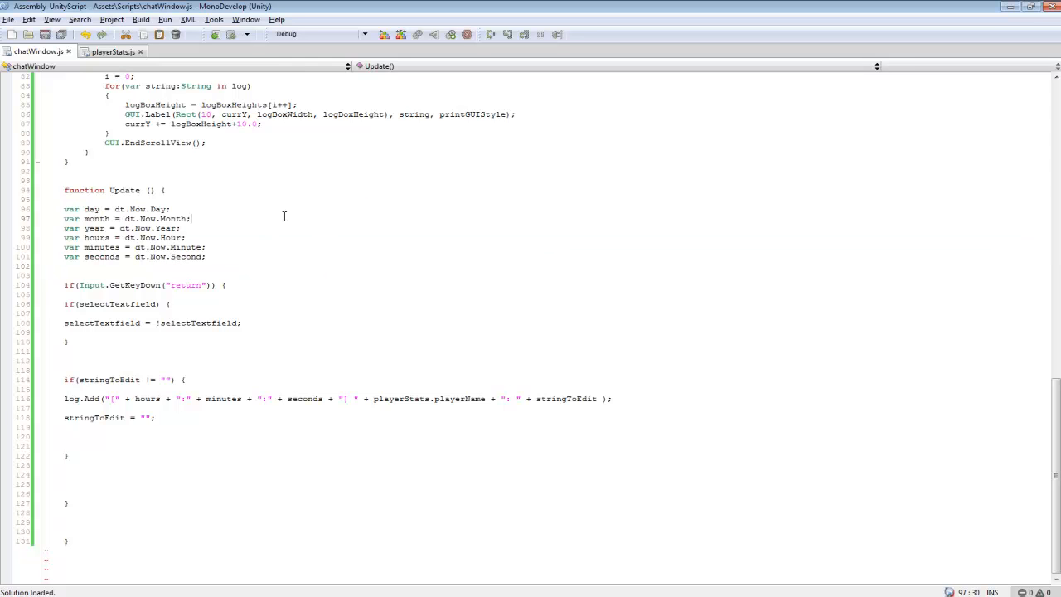
click(191, 219)
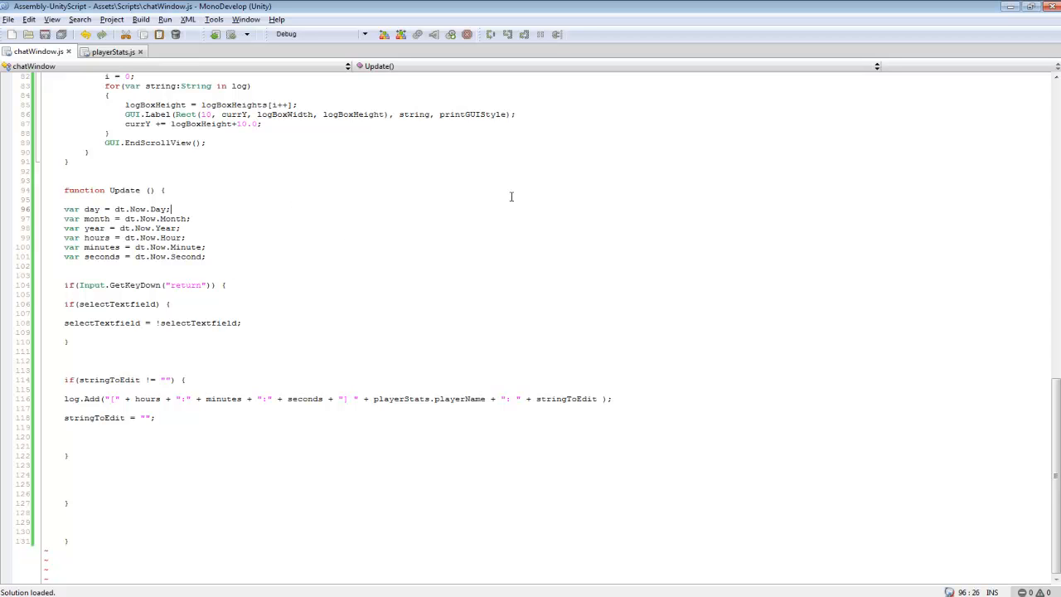
mouse_move(182, 137)
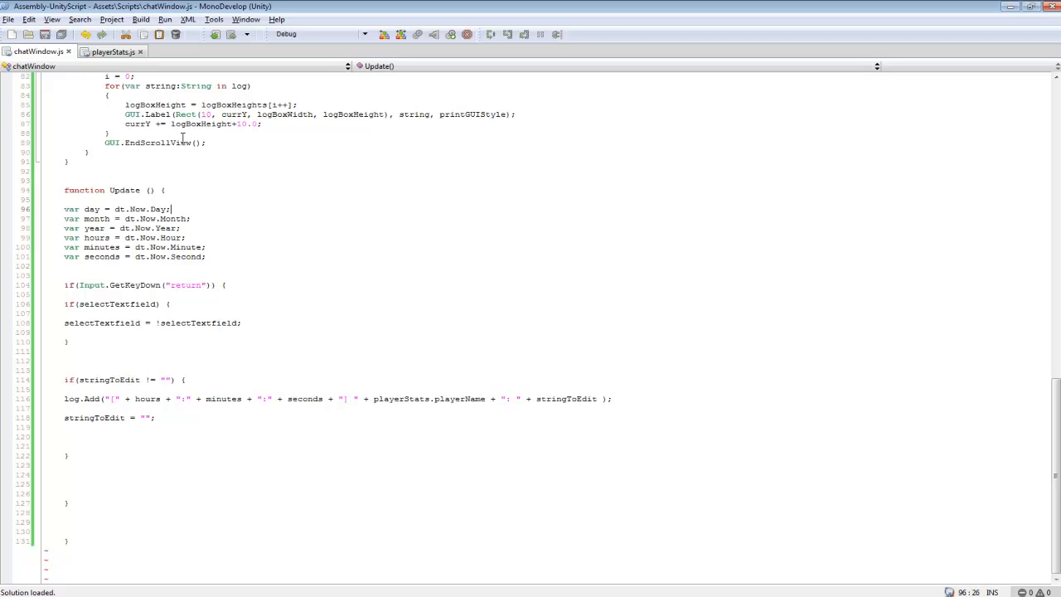
mouse_move(375, 199)
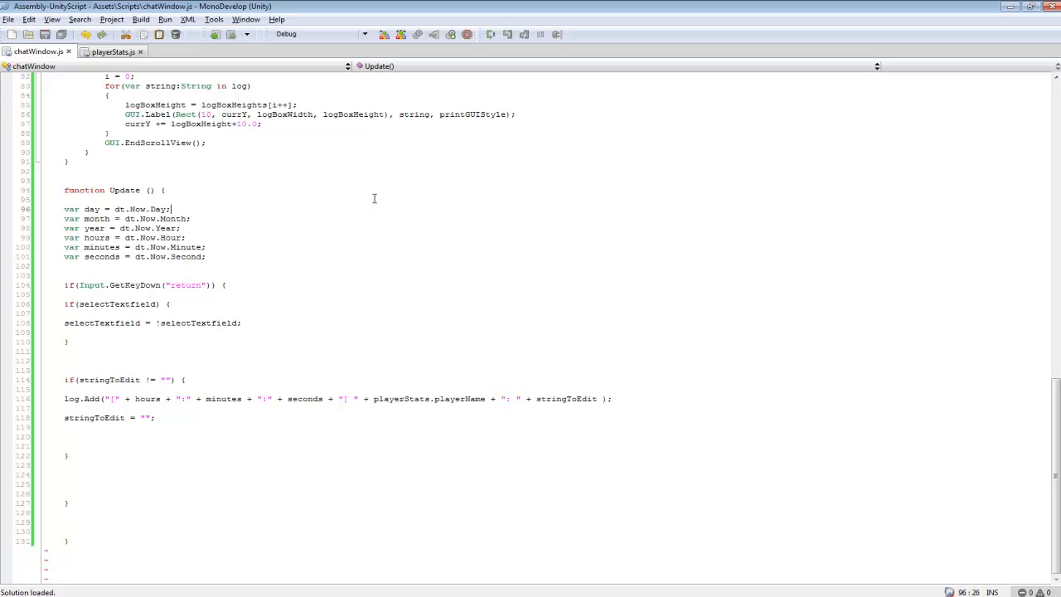
mouse_move(557, 208)
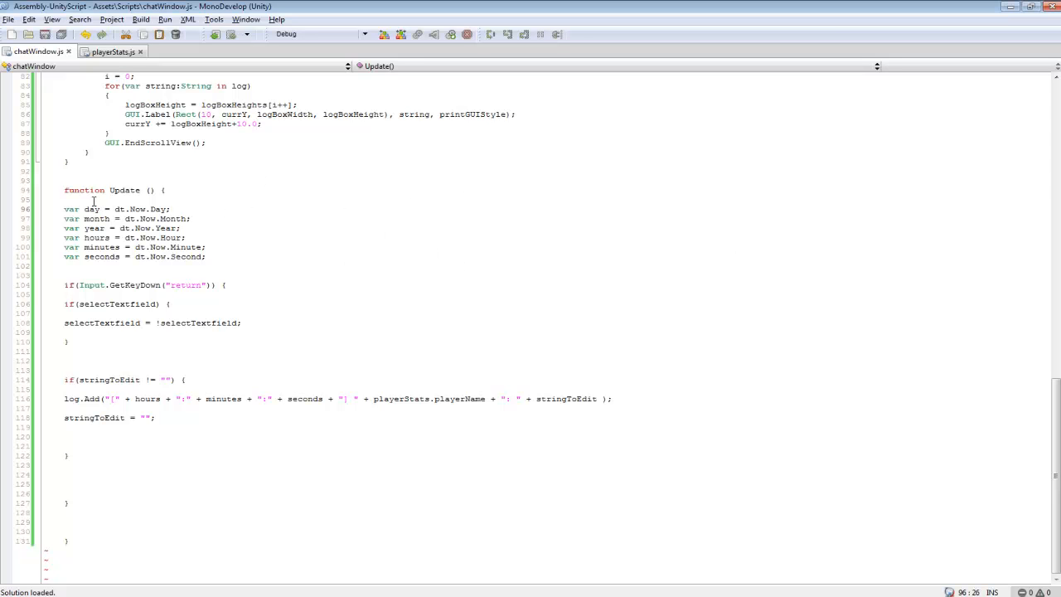
double_click(119, 209)
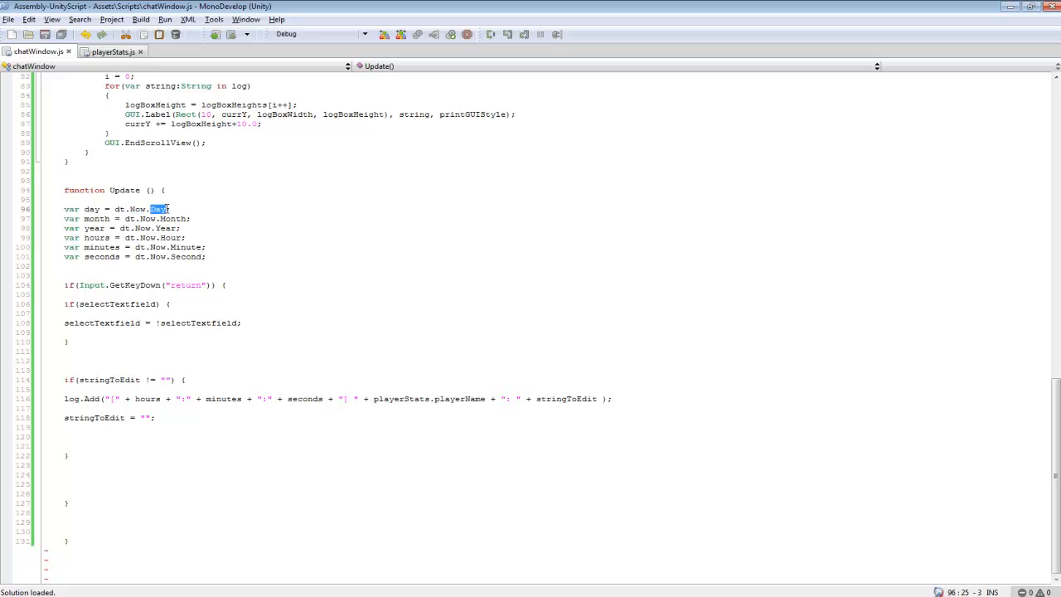
mouse_move(915, 508)
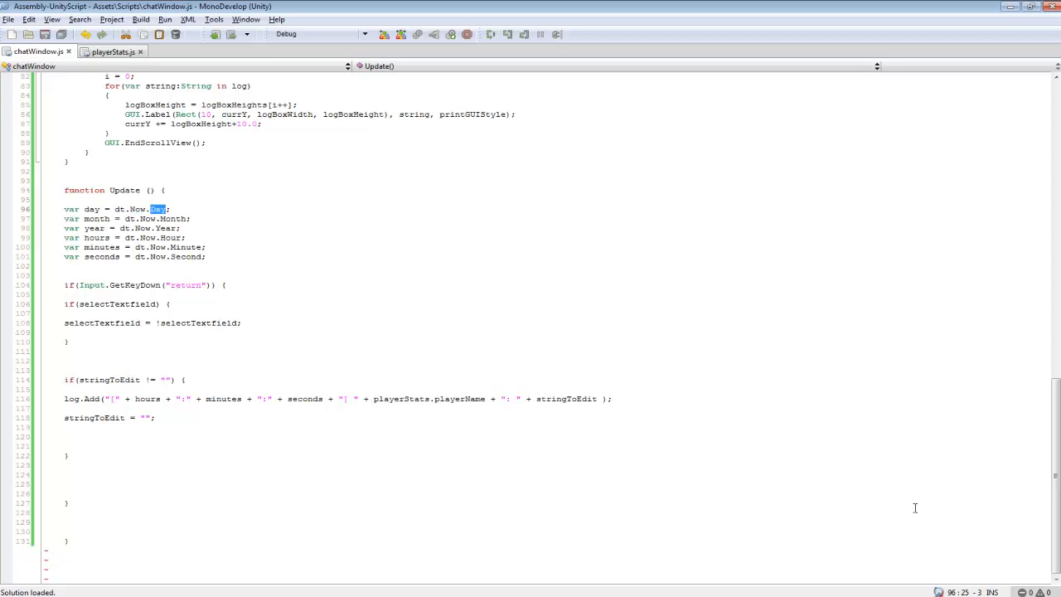
mouse_move(124, 219)
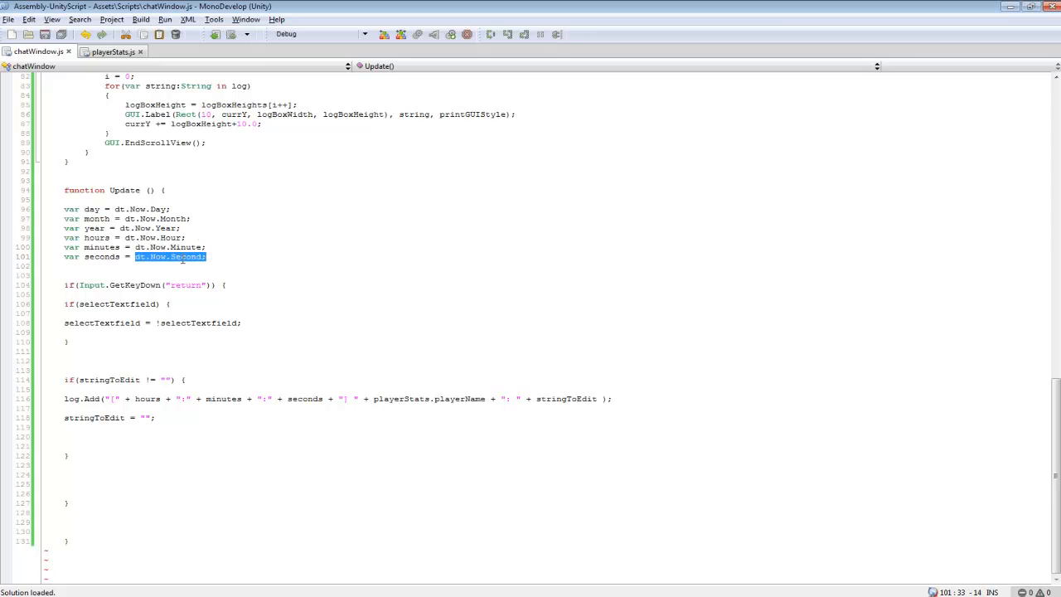
mouse_move(148, 238)
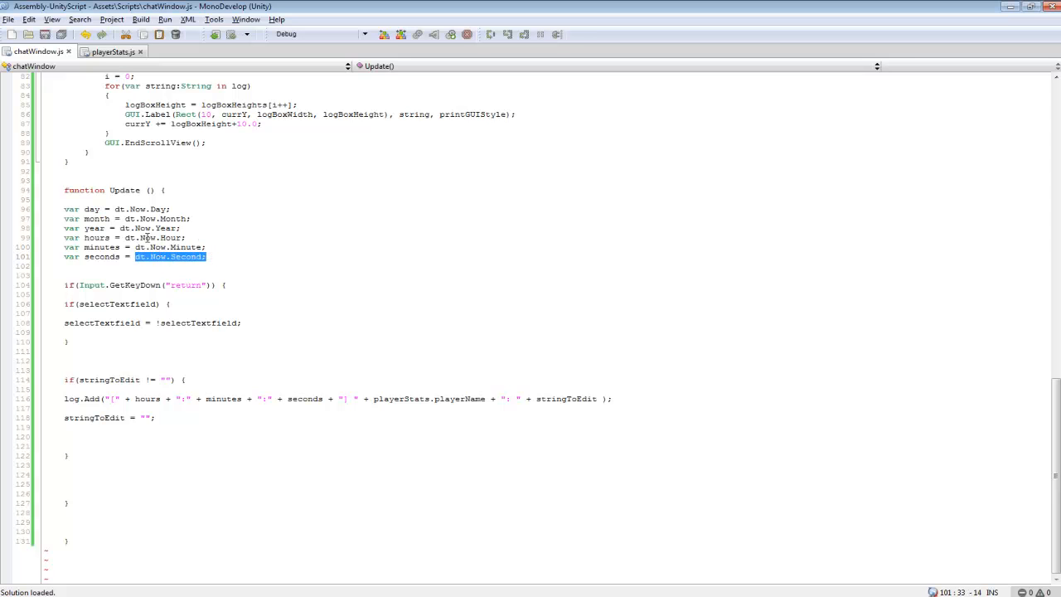
mouse_move(136, 229)
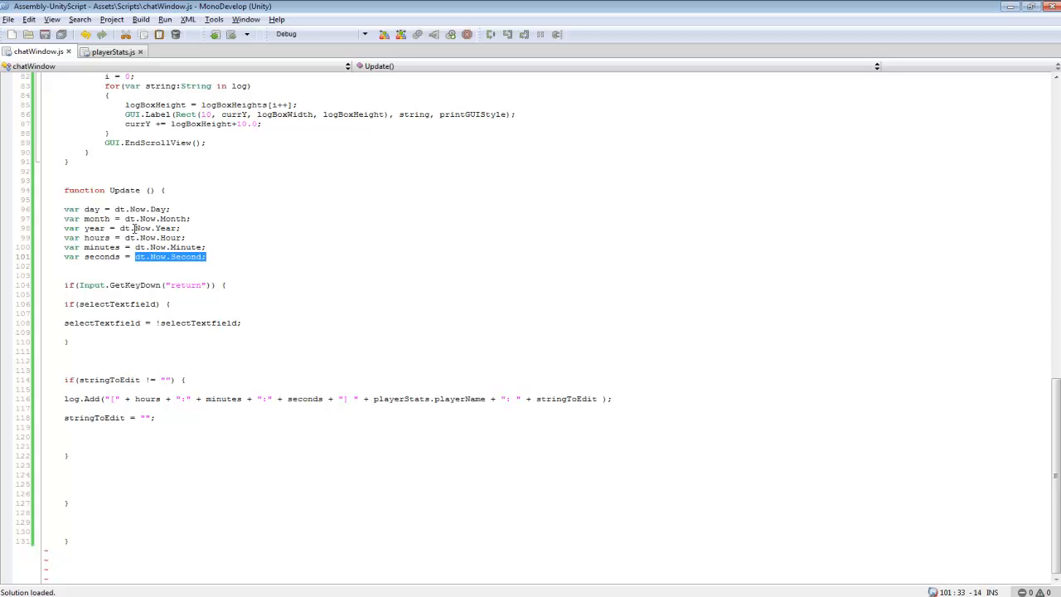
mouse_move(70, 235)
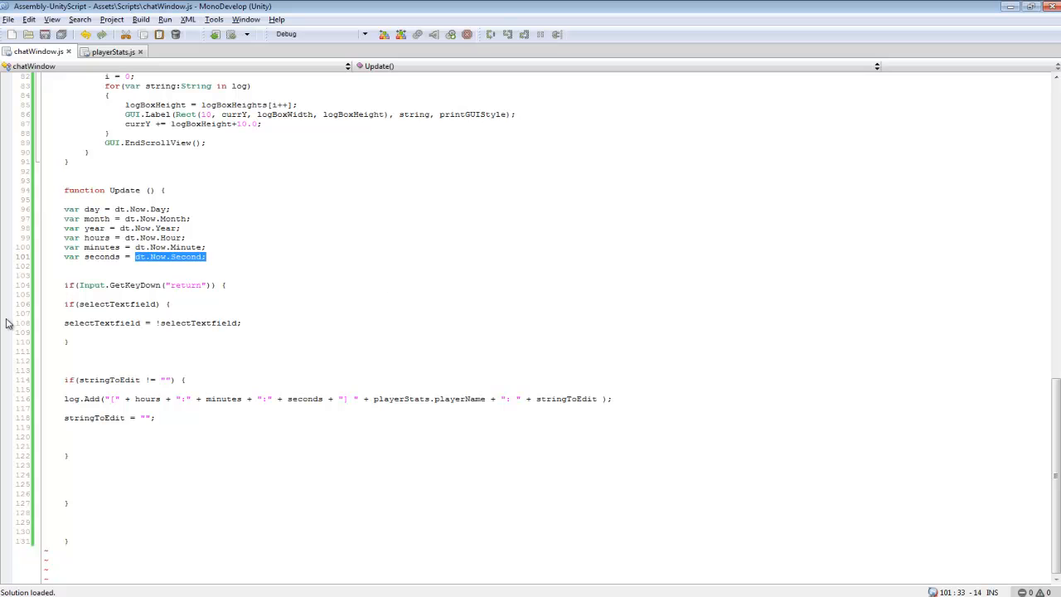
click(150, 243)
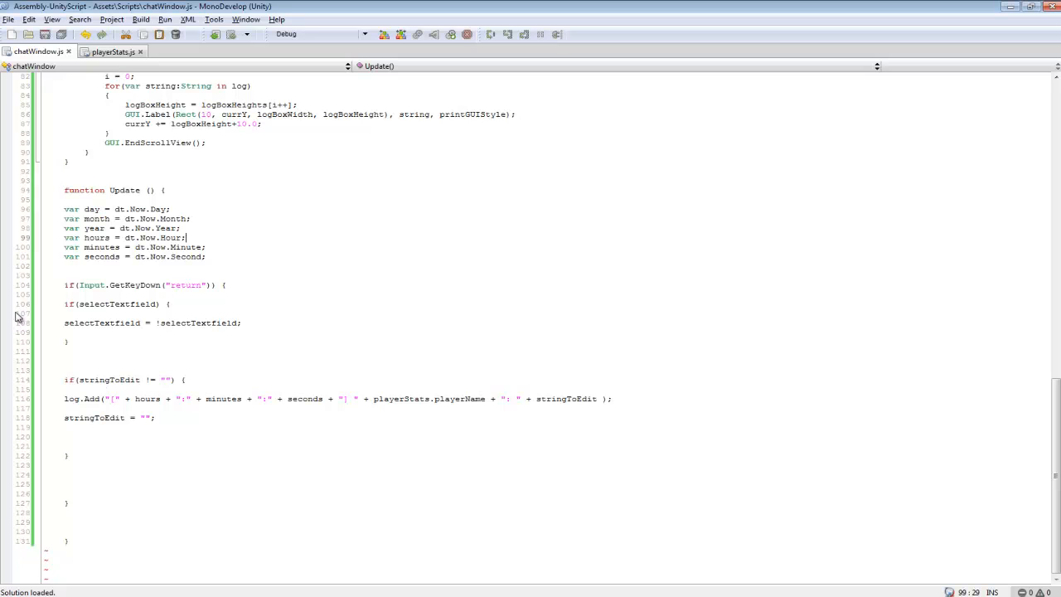
mouse_move(56, 405)
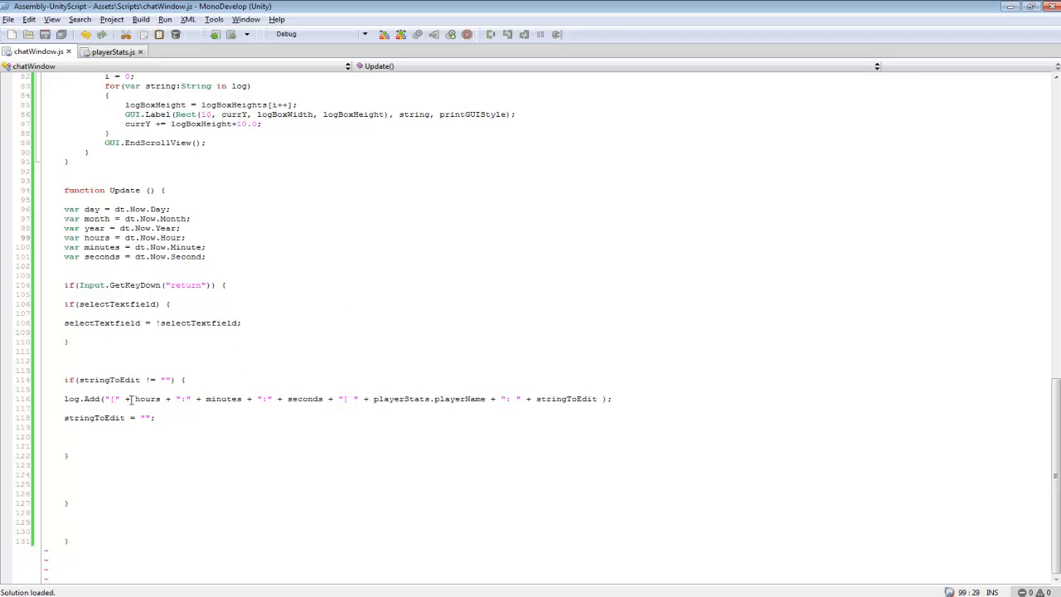
Check the hours:minutes:seconds timestamp and add the ']' separator before playerName
double_click(147, 398)
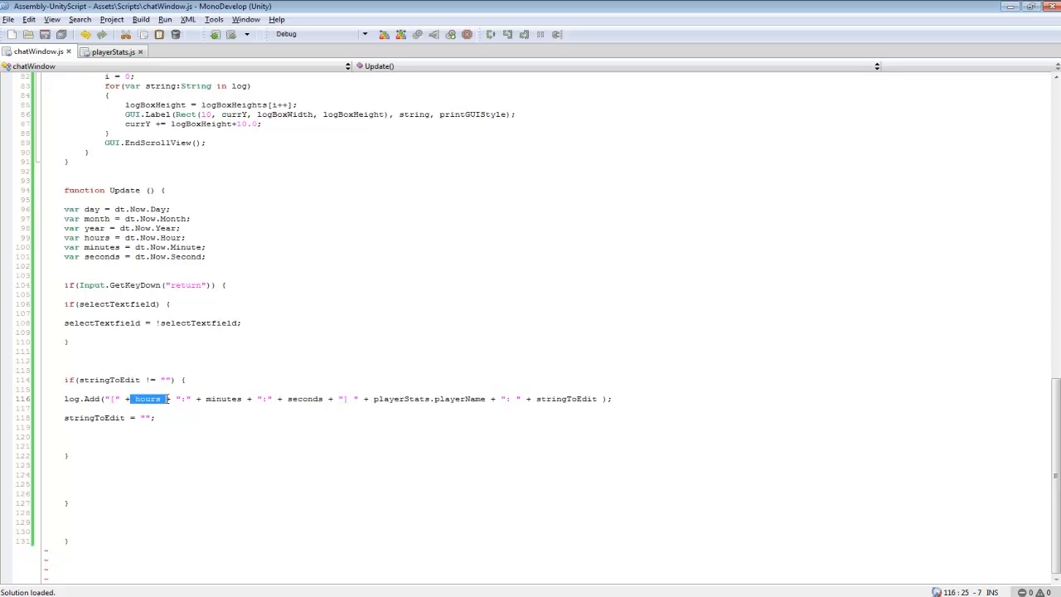
double_click(224, 398)
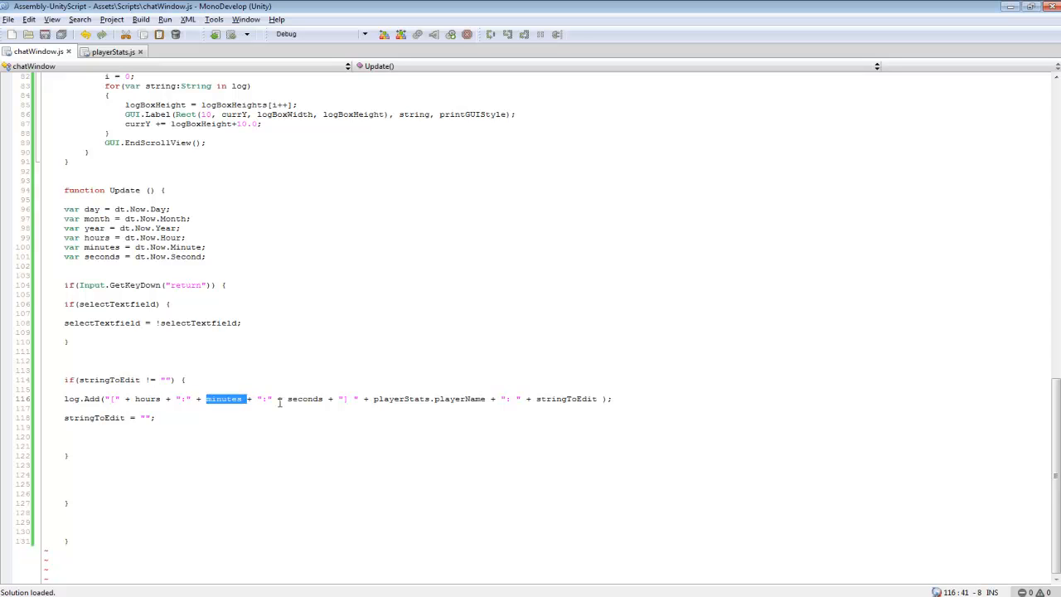
double_click(305, 398)
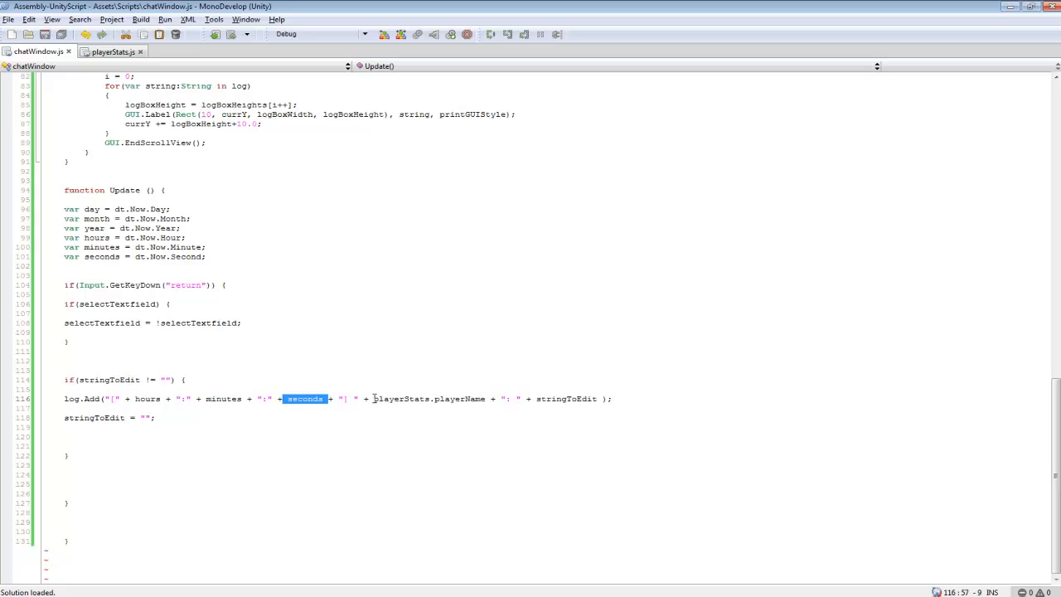
double_click(401, 398)
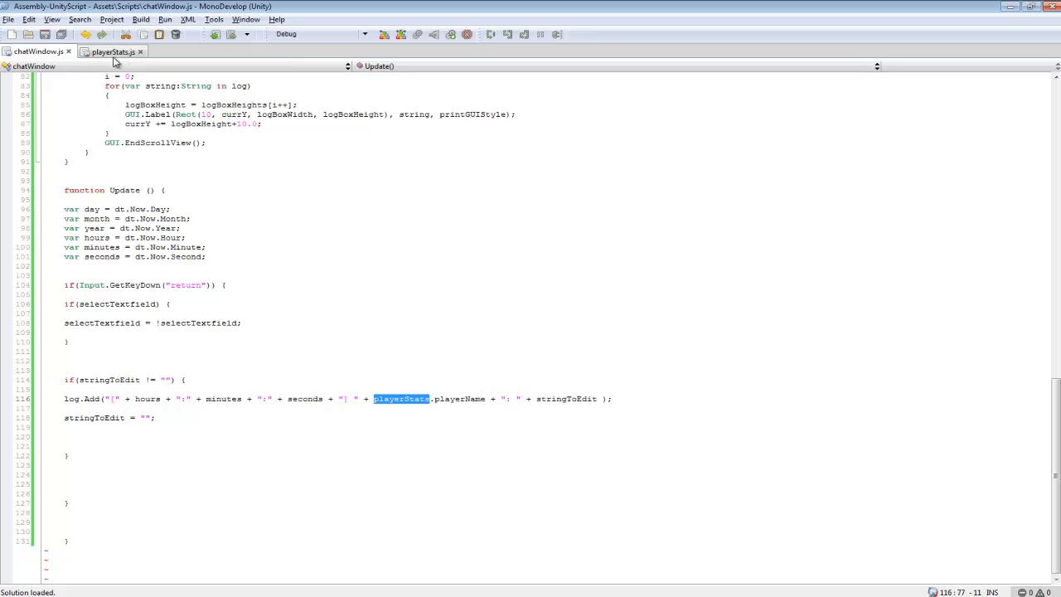
mouse_move(394, 413)
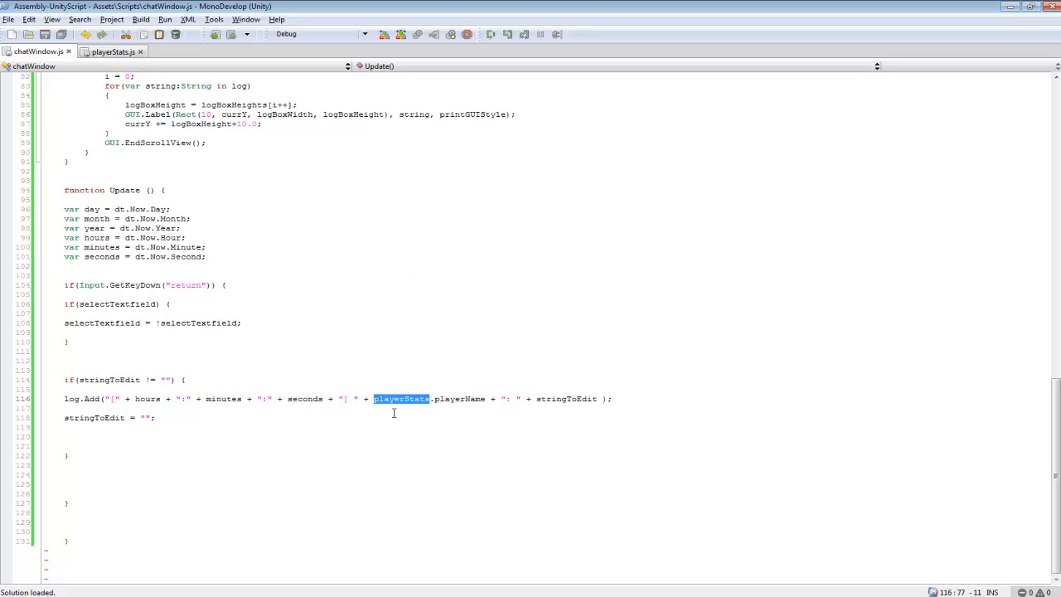
mouse_move(491, 418)
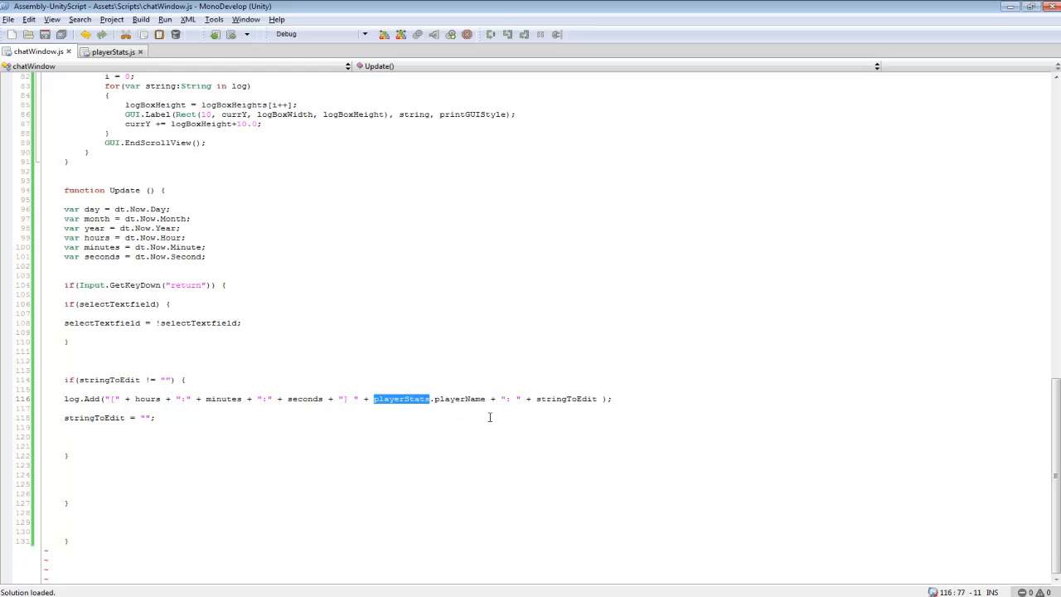
mouse_move(570, 473)
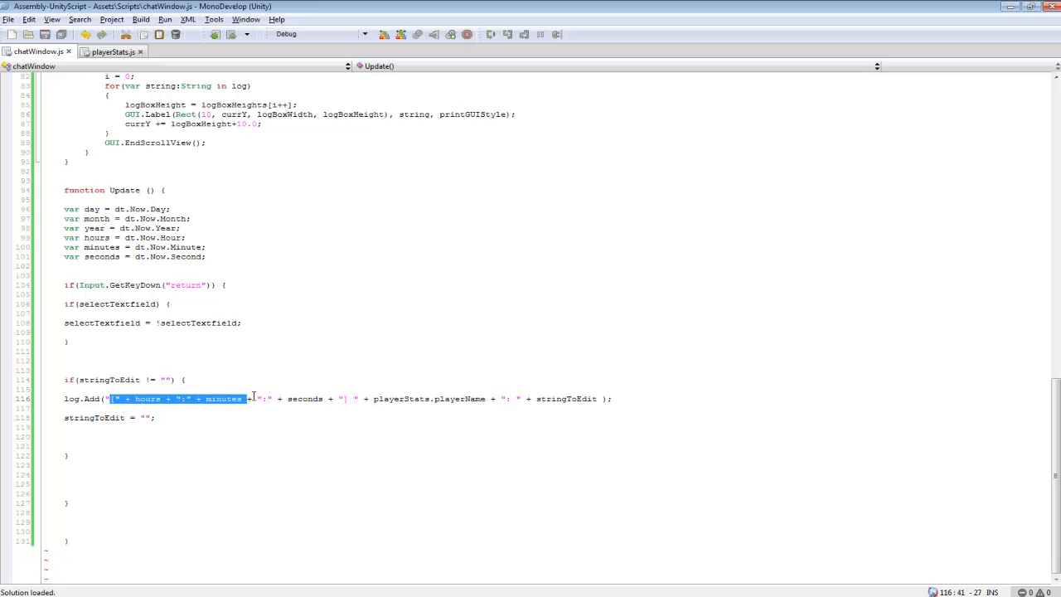
drag(247, 398, 348, 398)
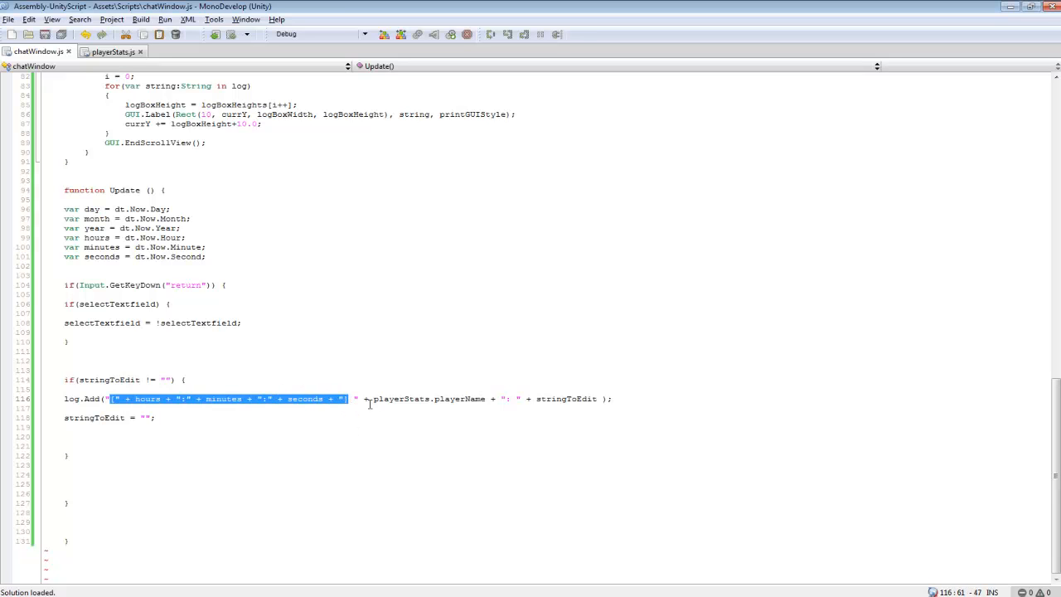
double_click(428, 398)
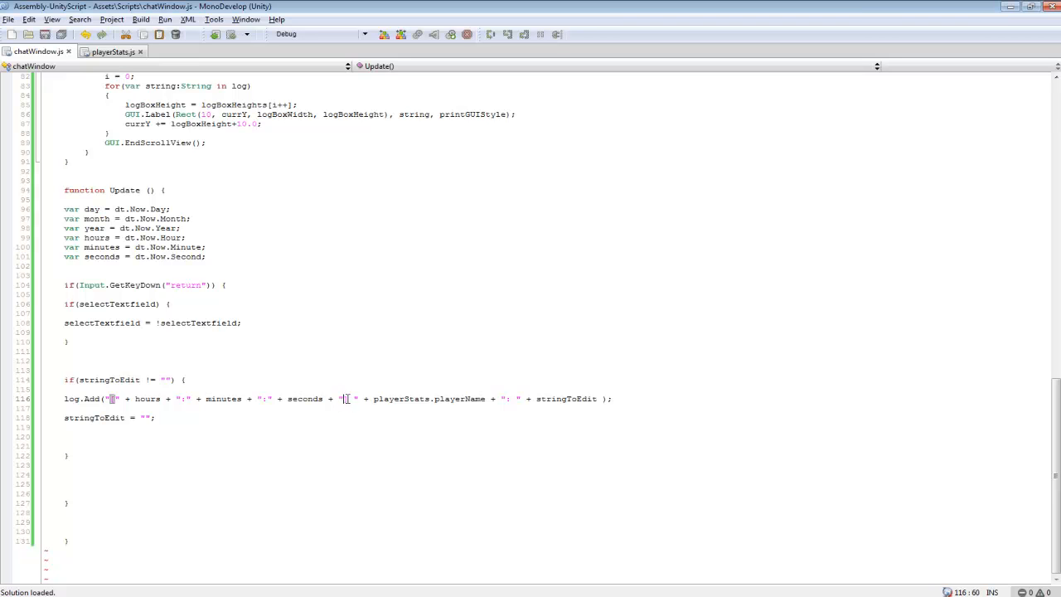
text(])
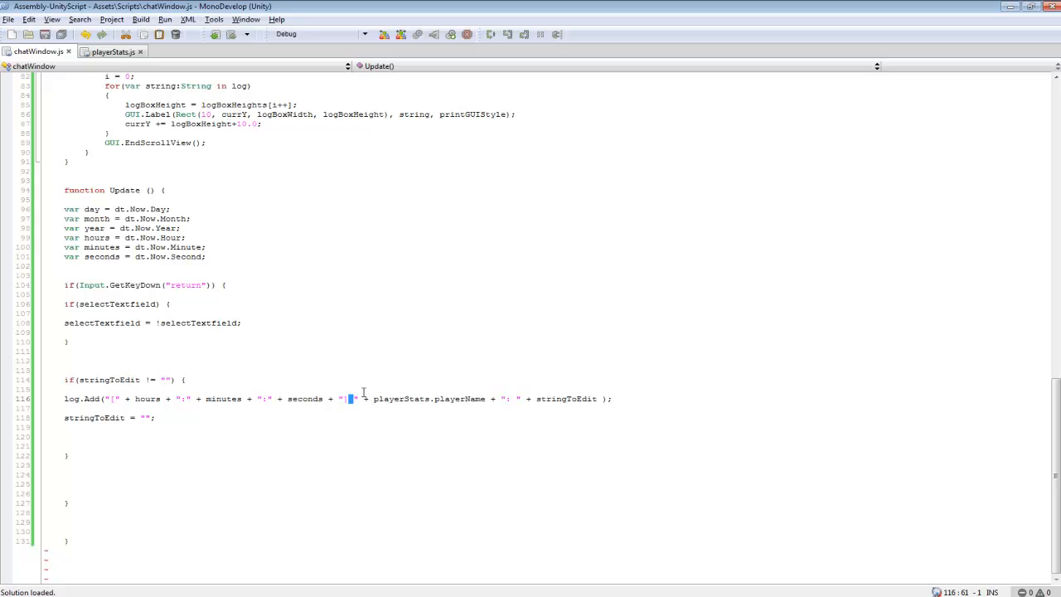
mouse_move(390, 398)
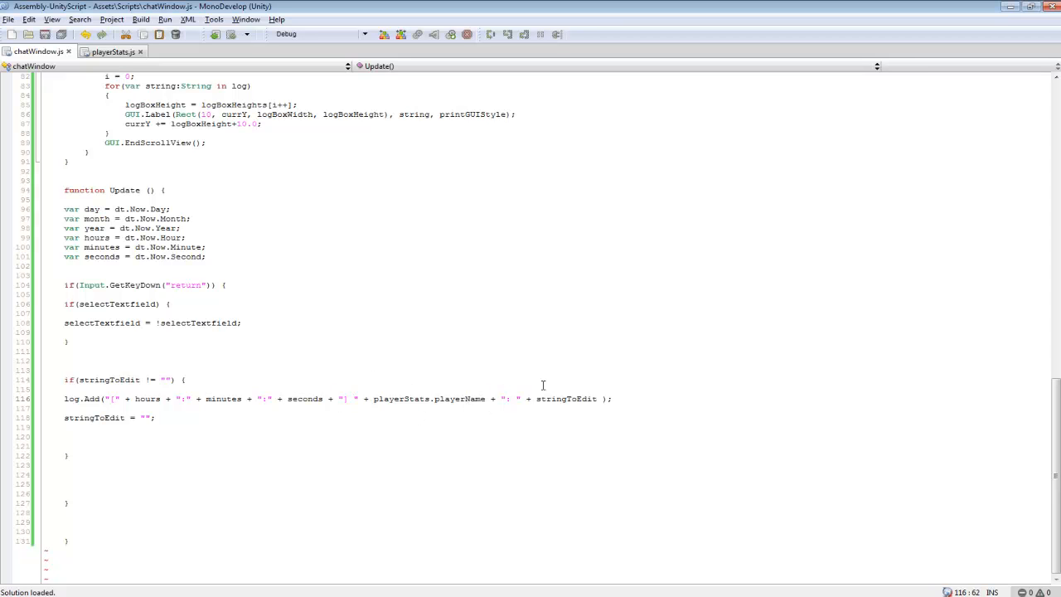
mouse_move(314, 358)
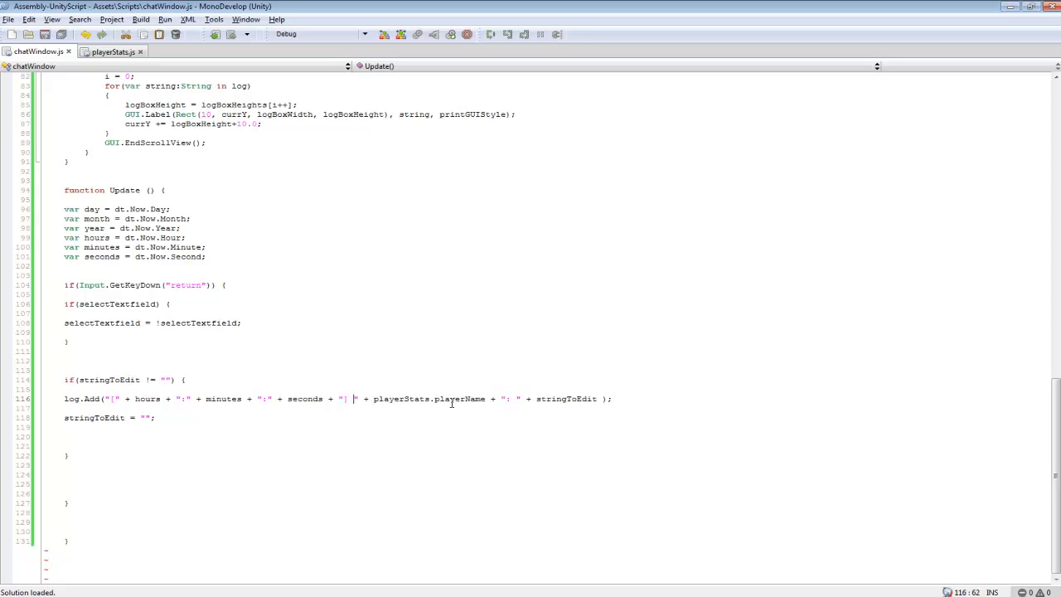
double_click(93, 418)
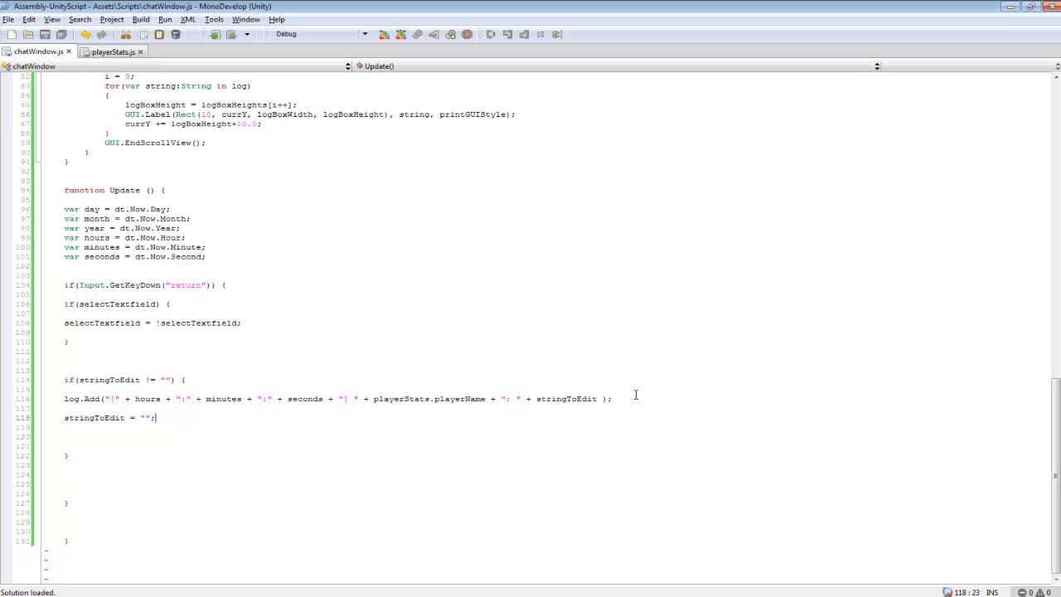
Review the script top: pragma strict and the Date object the timestamps come from
scroll(up, 3)
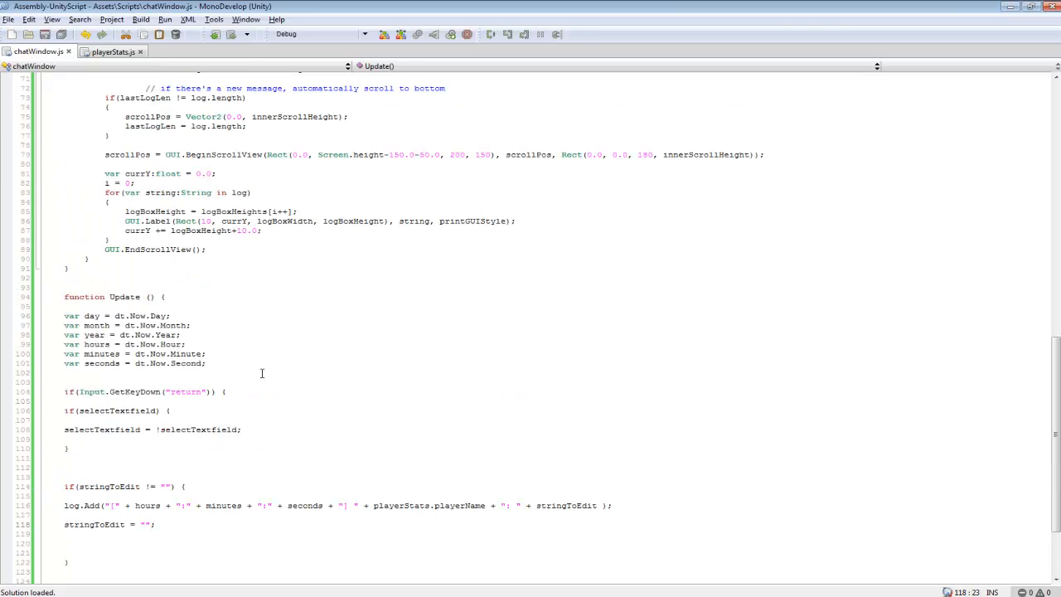
scroll(up, 3)
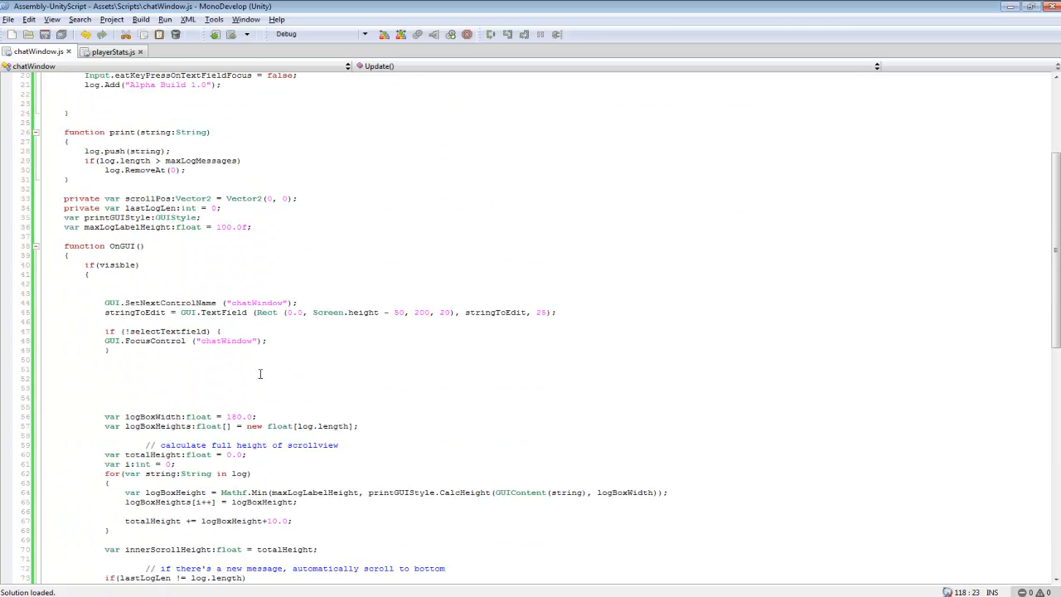
scroll(up, 3)
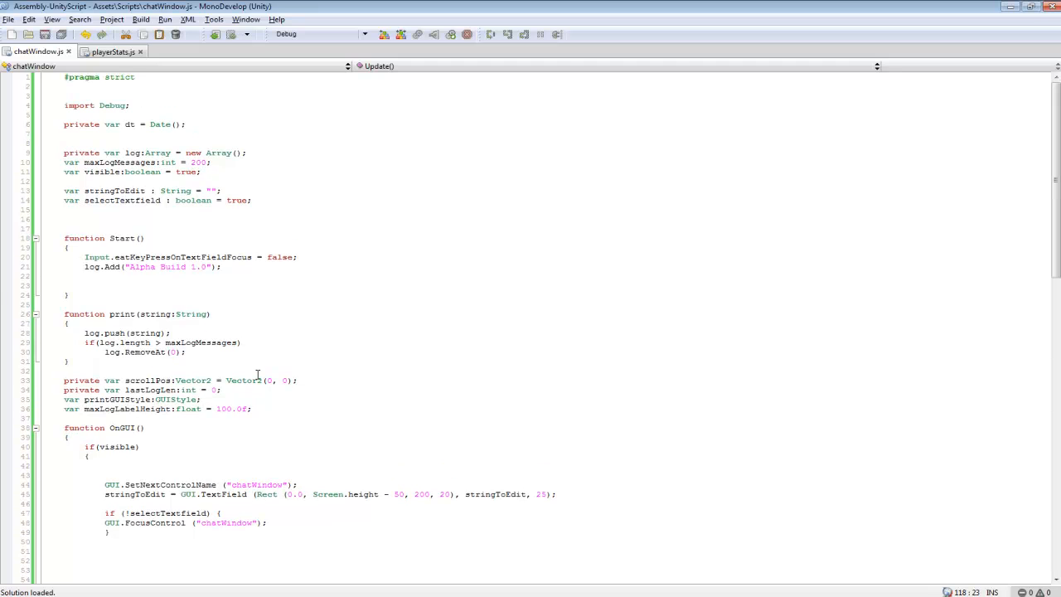
mouse_move(302, 196)
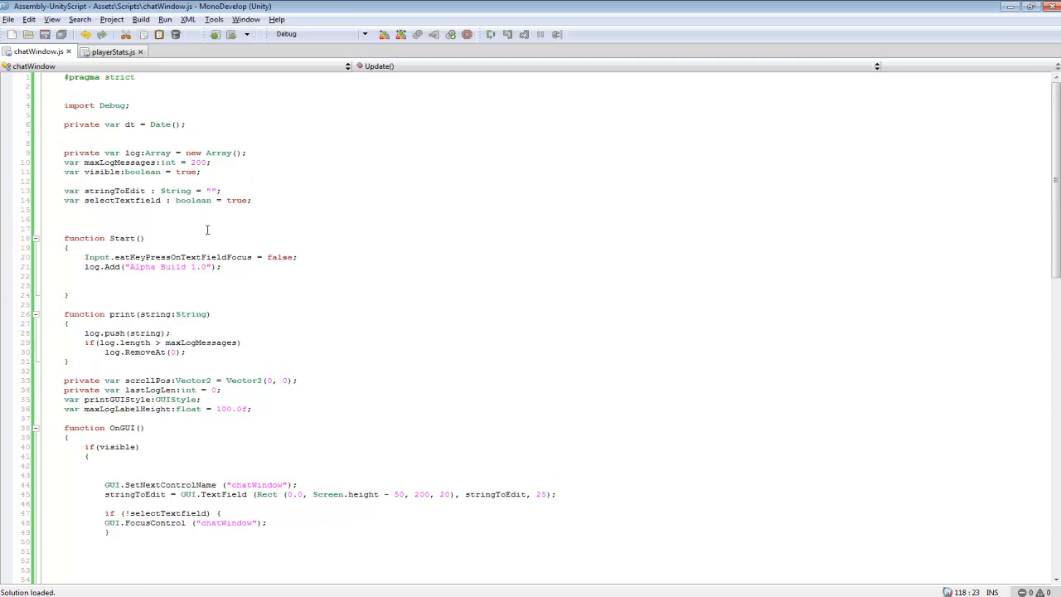
mouse_move(425, 170)
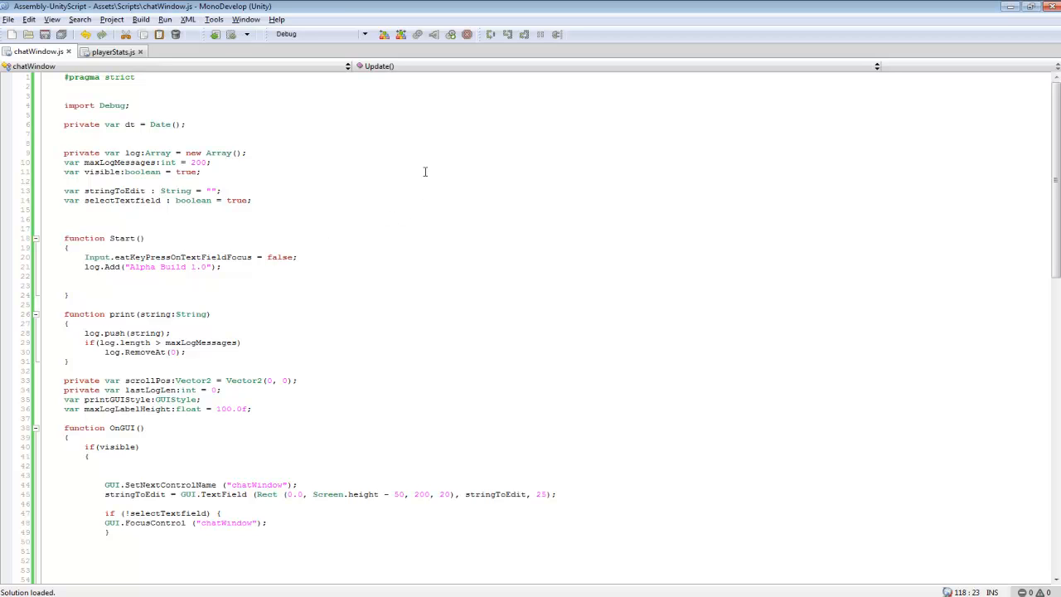
mouse_move(265, 145)
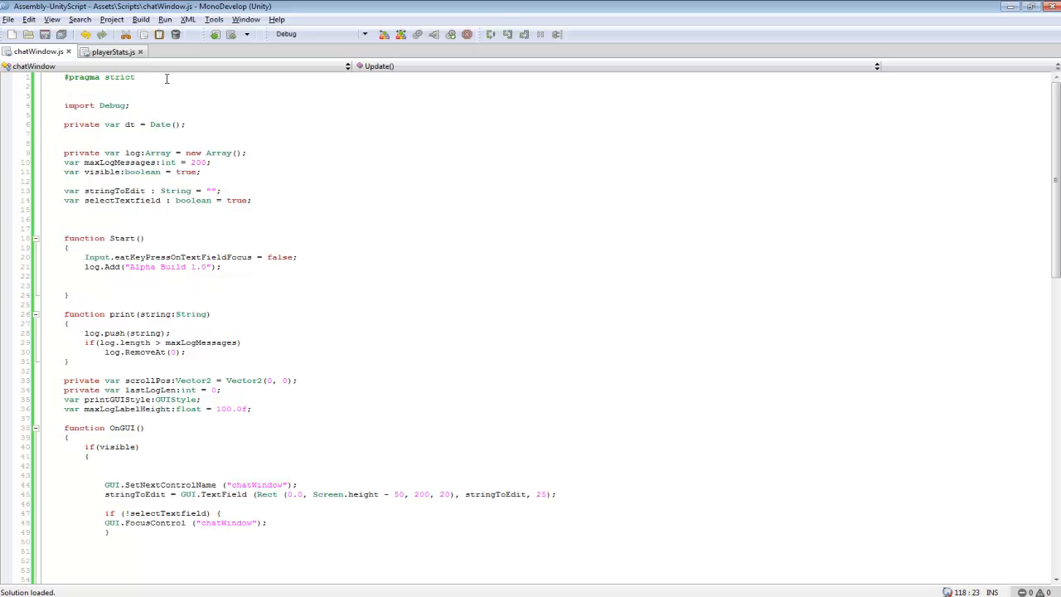
double_click(83, 78)
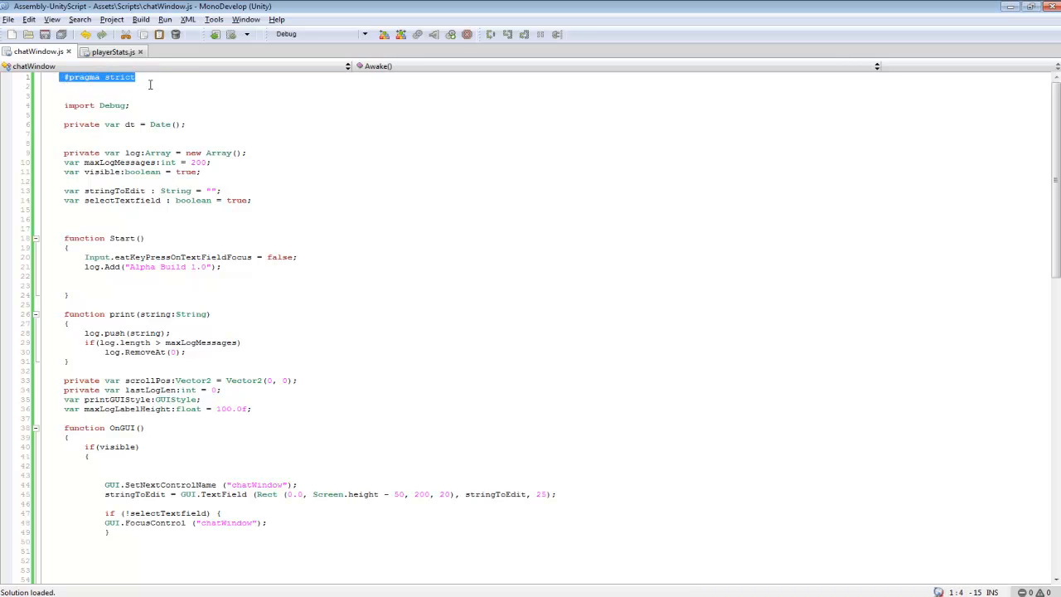
click(229, 124)
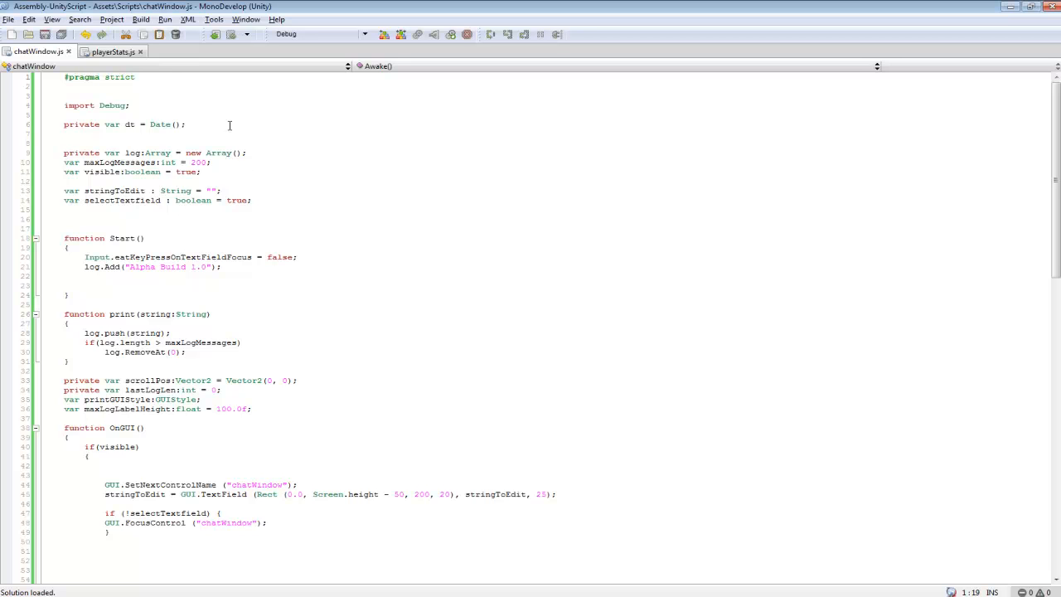
double_click(159, 124)
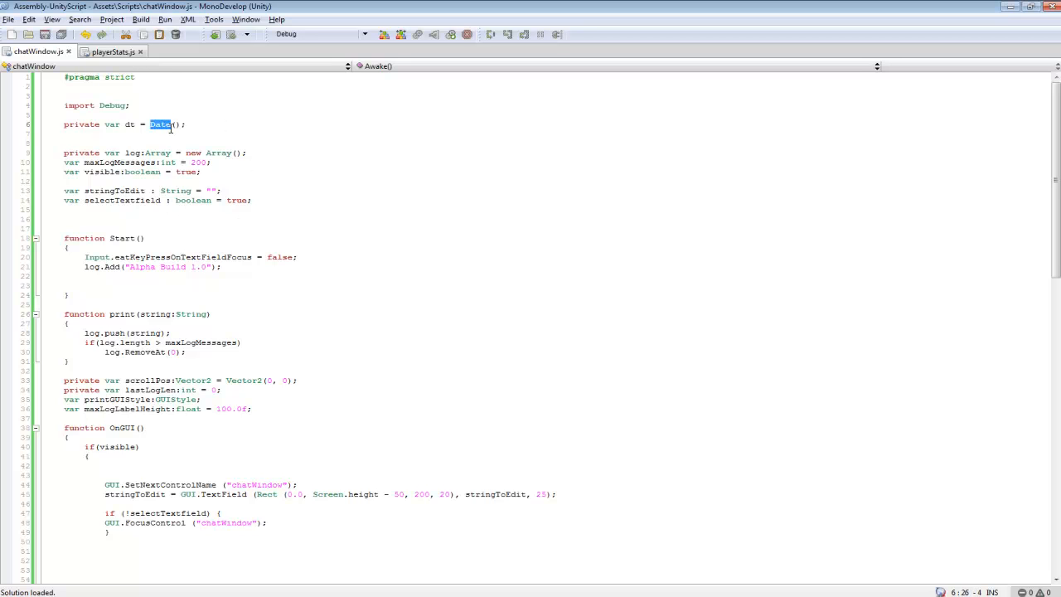
click(320, 199)
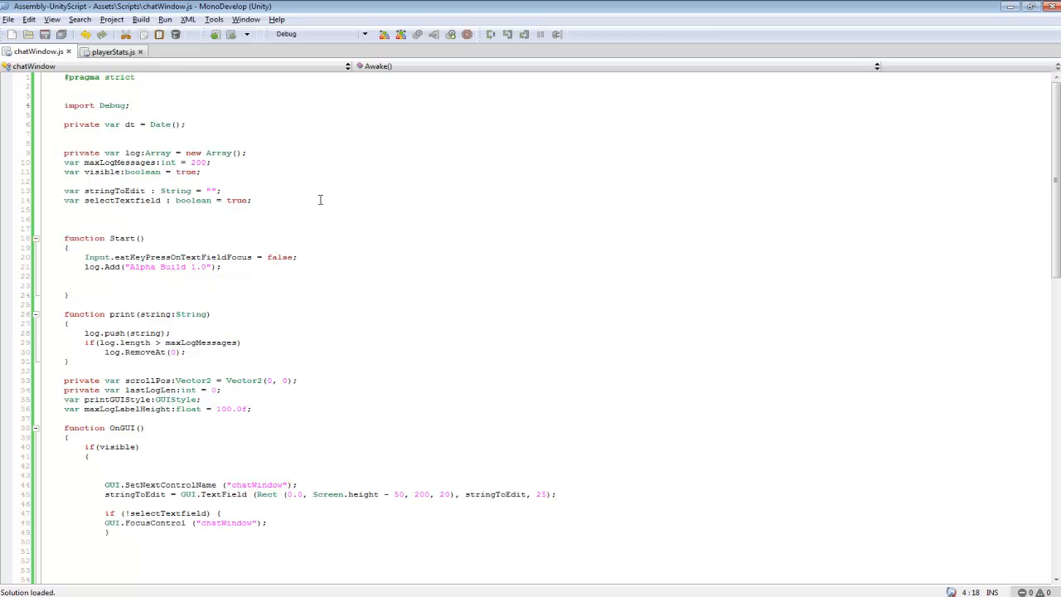
scroll(down, 3)
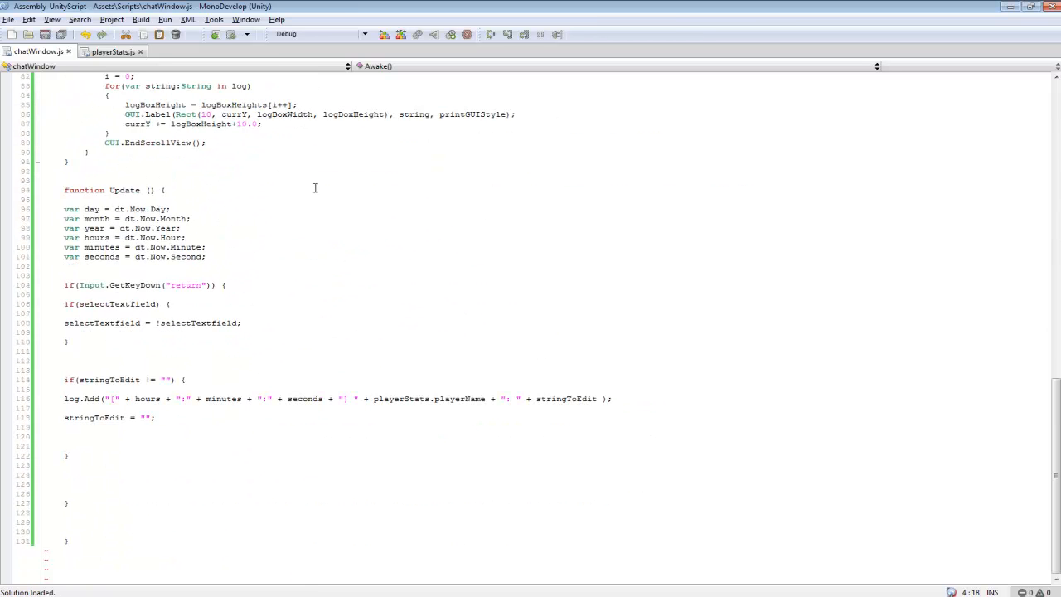
scroll(up, 3)
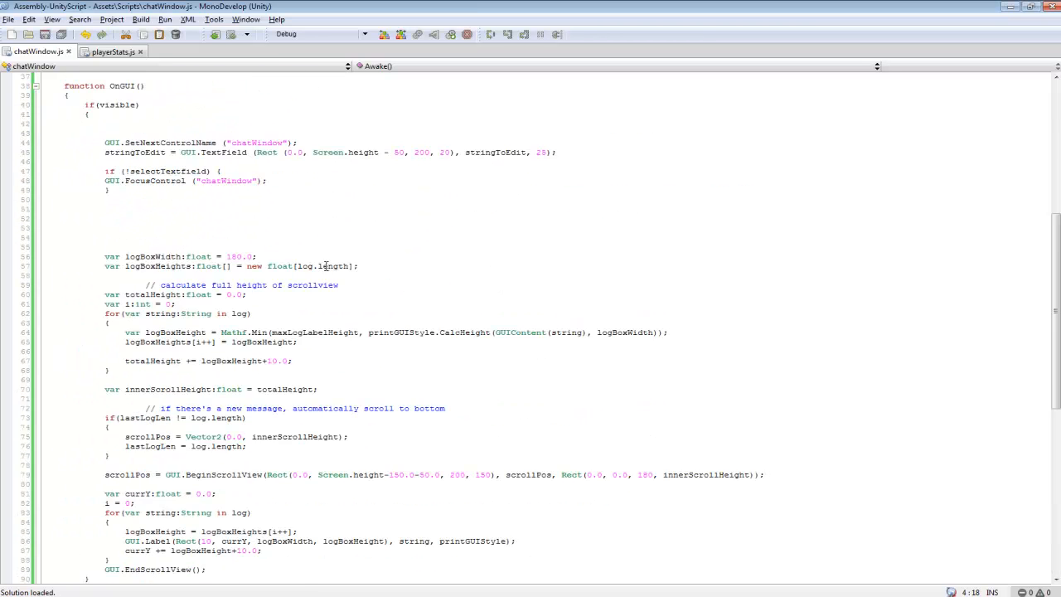
scroll(up, 3)
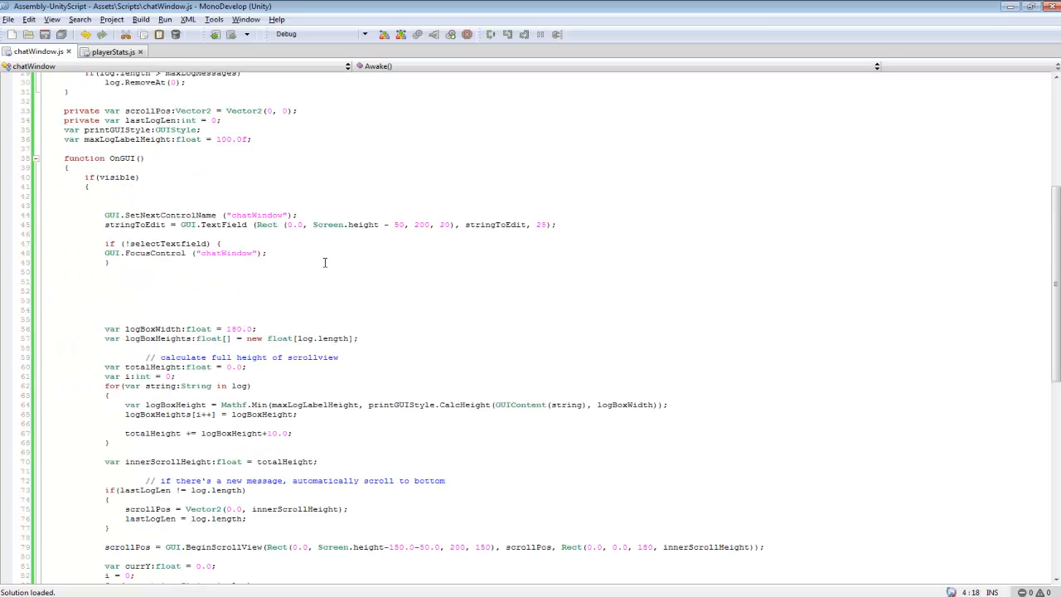
scroll(down, 3)
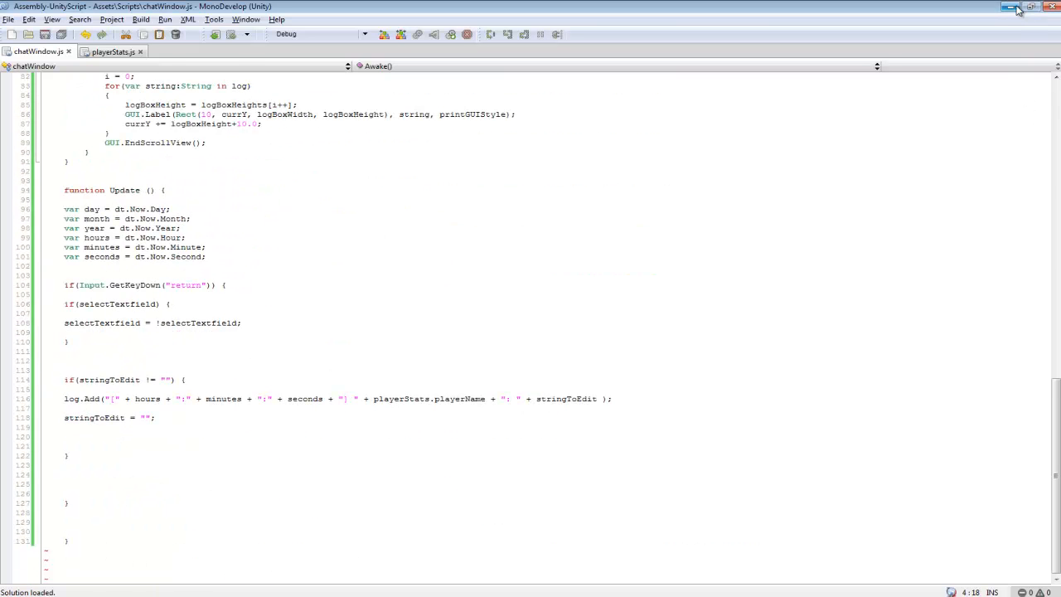
Return to Unity and start Play mode to test the chat window
click(1012, 7)
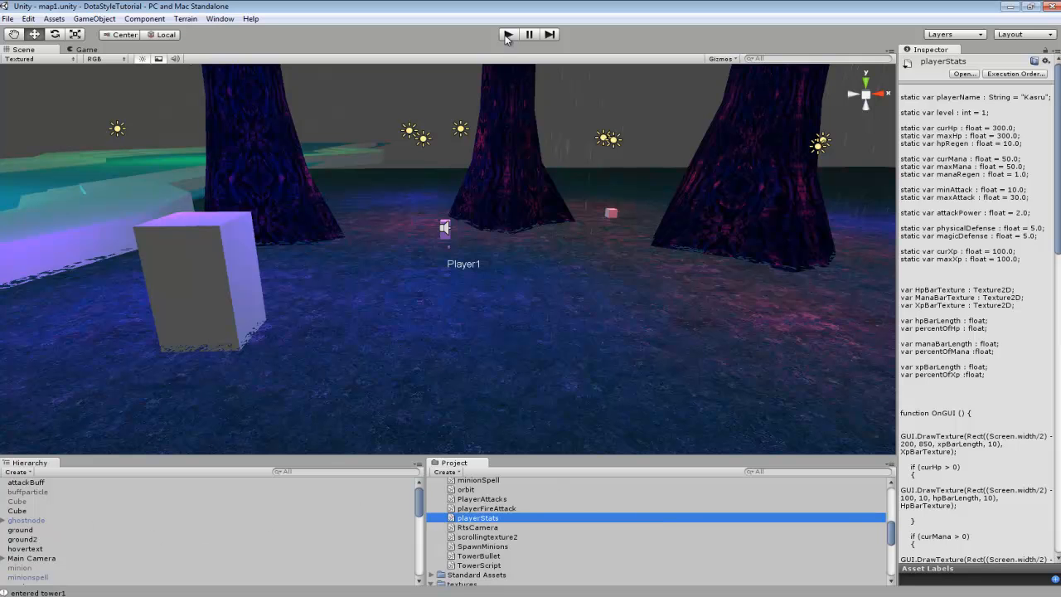
click(507, 34)
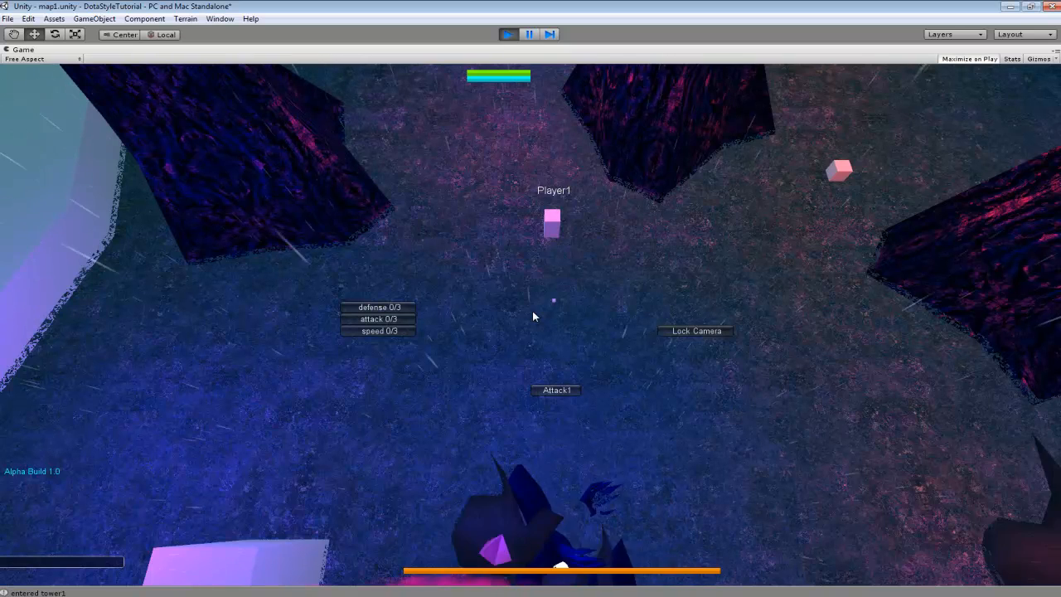
Send 'test' in the chat field so it appears with timestamp and player name
text(test)
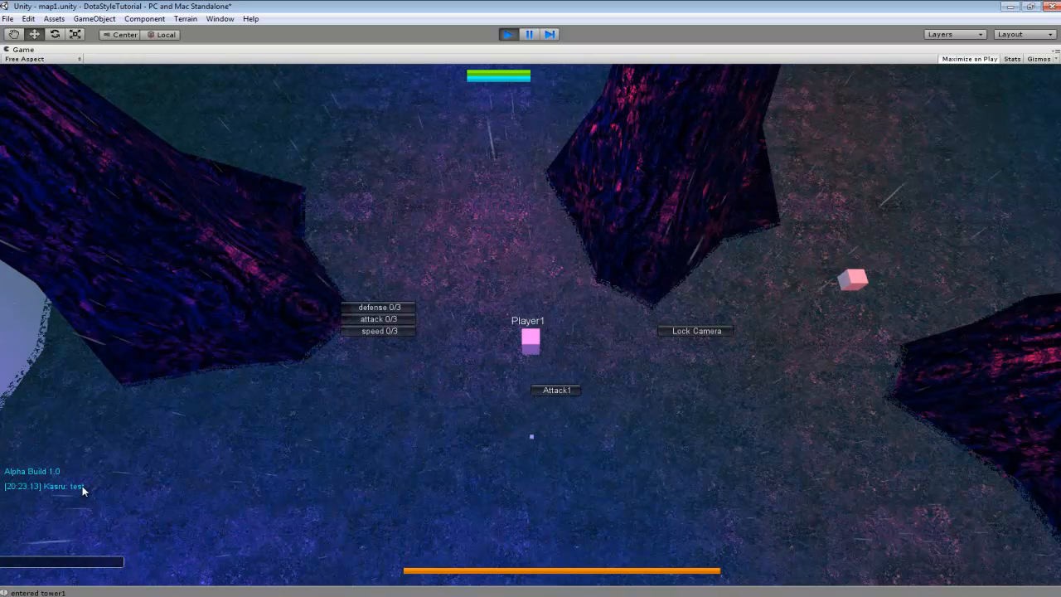
mouse_move(627, 442)
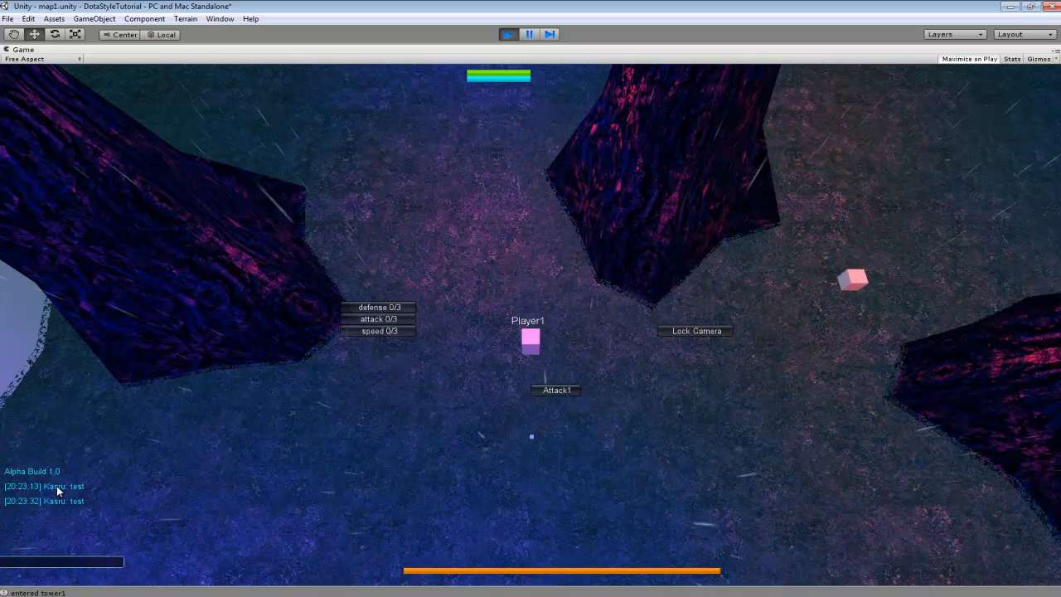
mouse_move(516, 457)
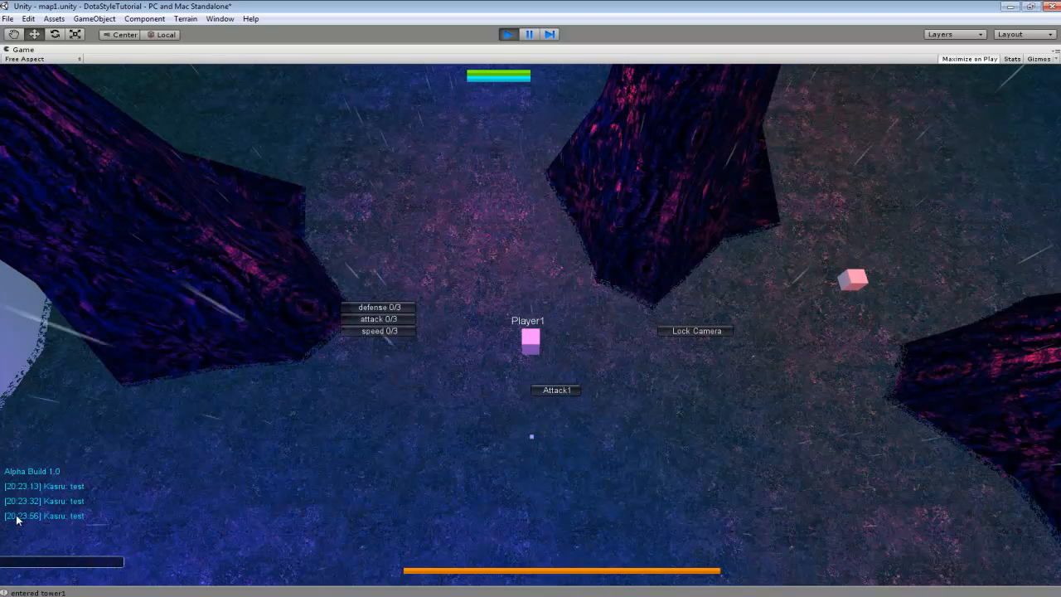
mouse_move(299, 468)
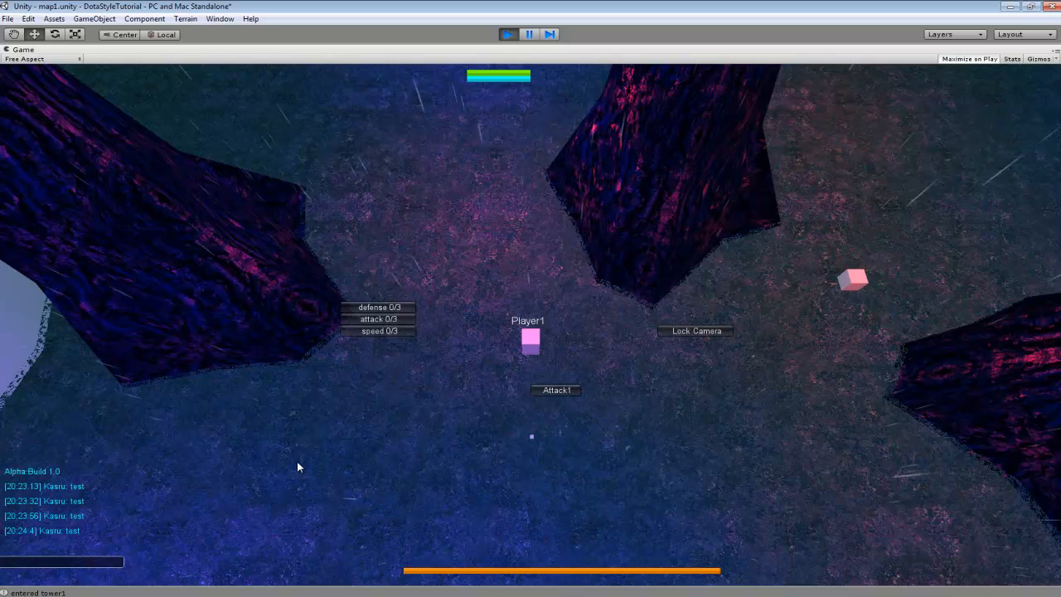
mouse_move(415, 488)
text(ikojawdjioawdjknadwjikoad)
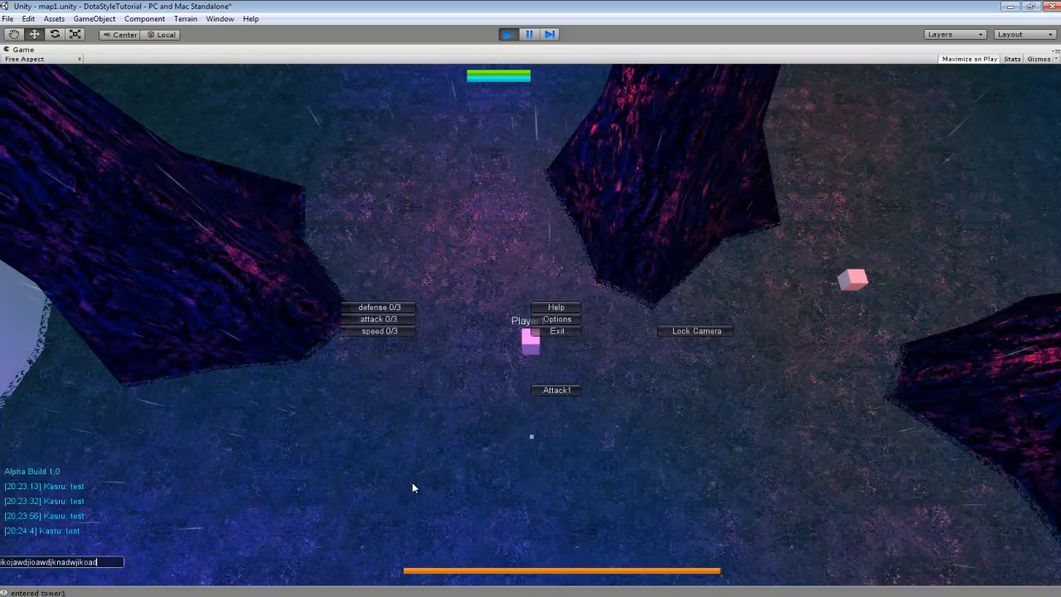
Send a long random message so the chat log overflows and scrolls
key(Return)
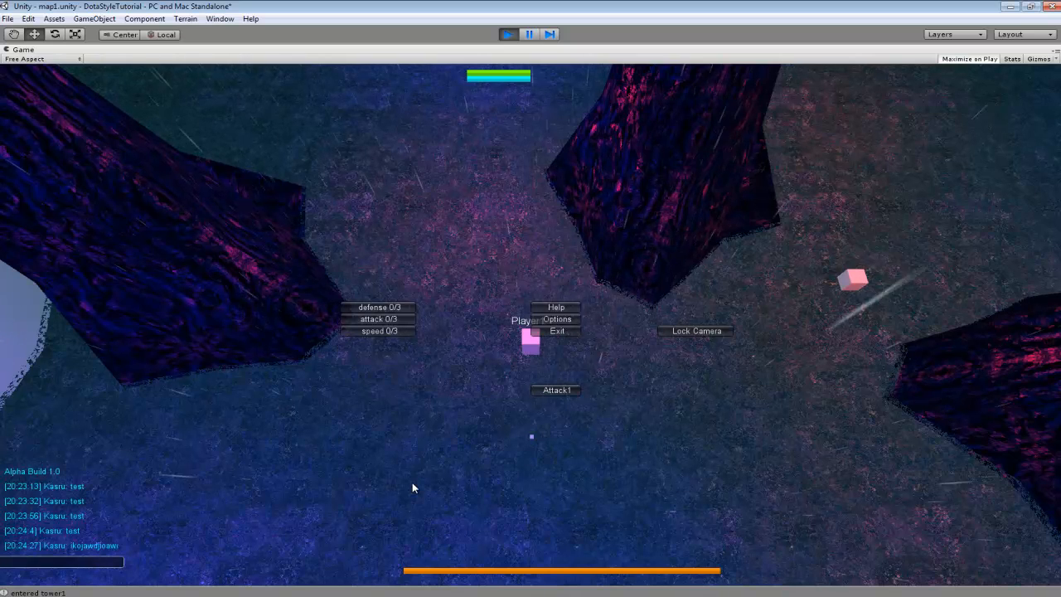
mouse_move(116, 550)
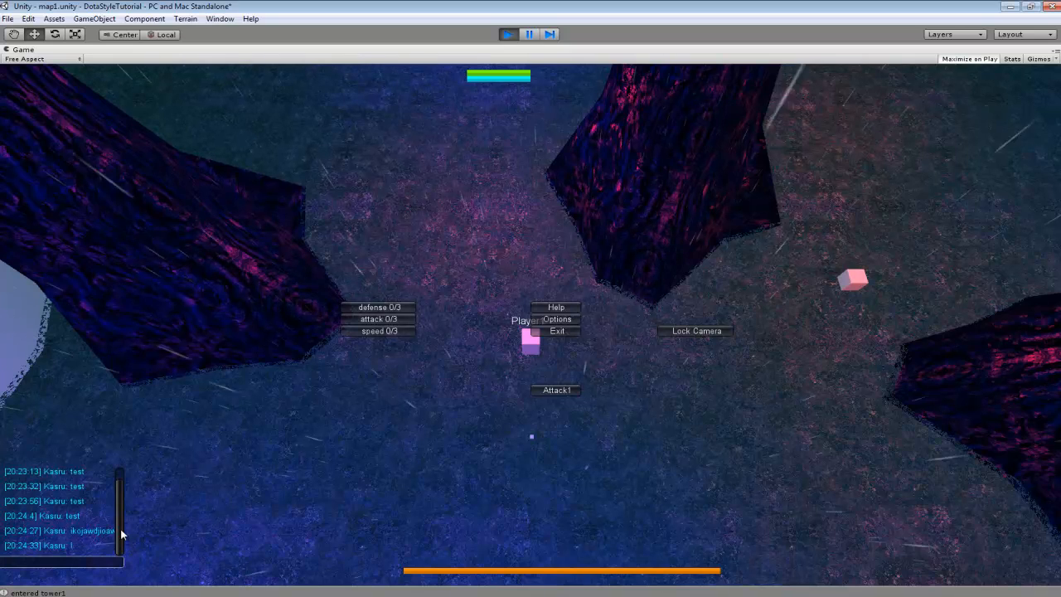
mouse_move(174, 534)
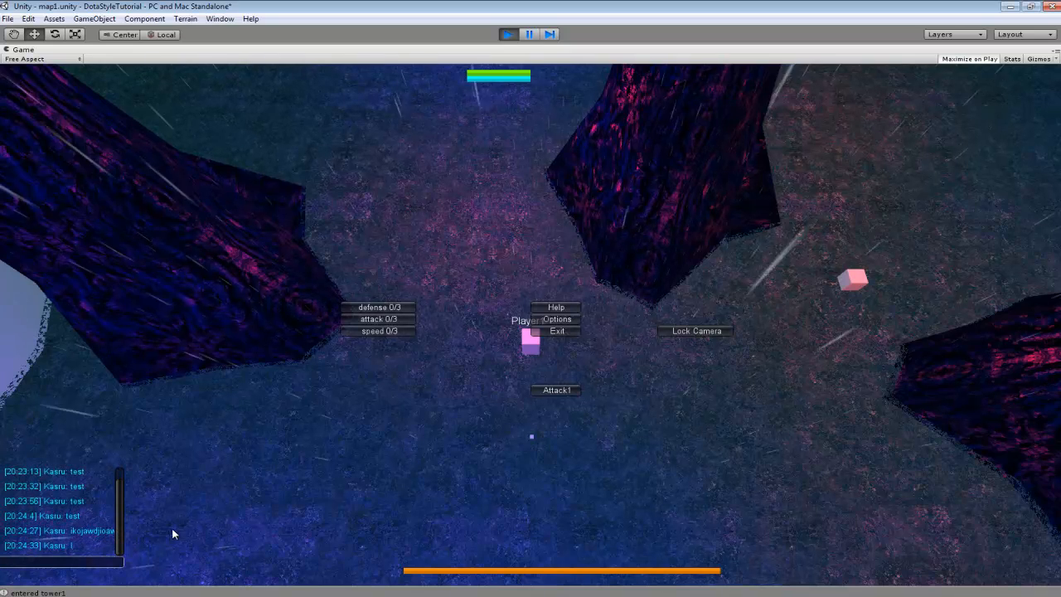
mouse_move(20, 498)
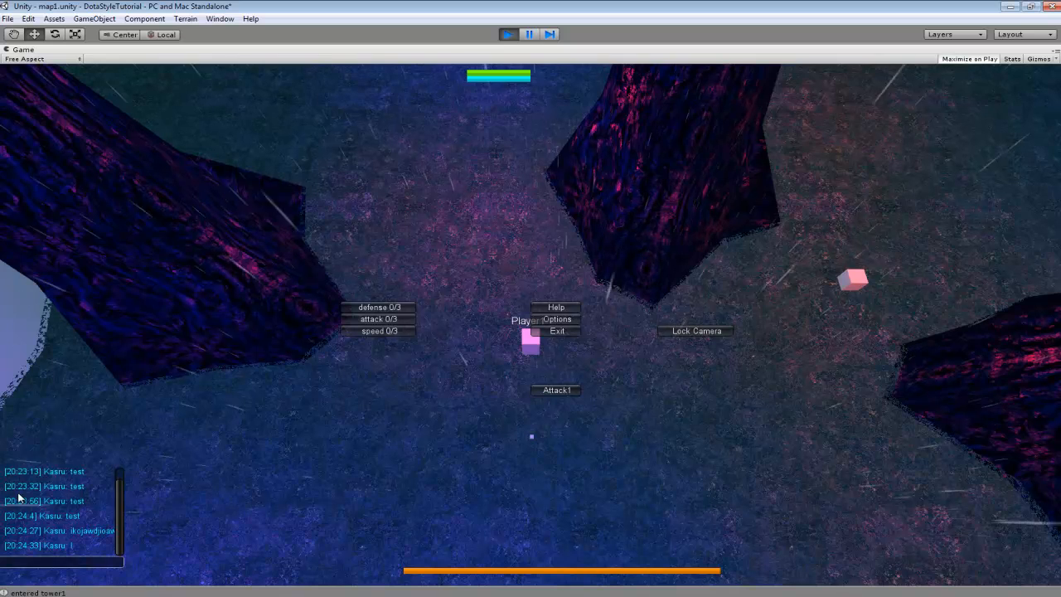
mouse_move(232, 504)
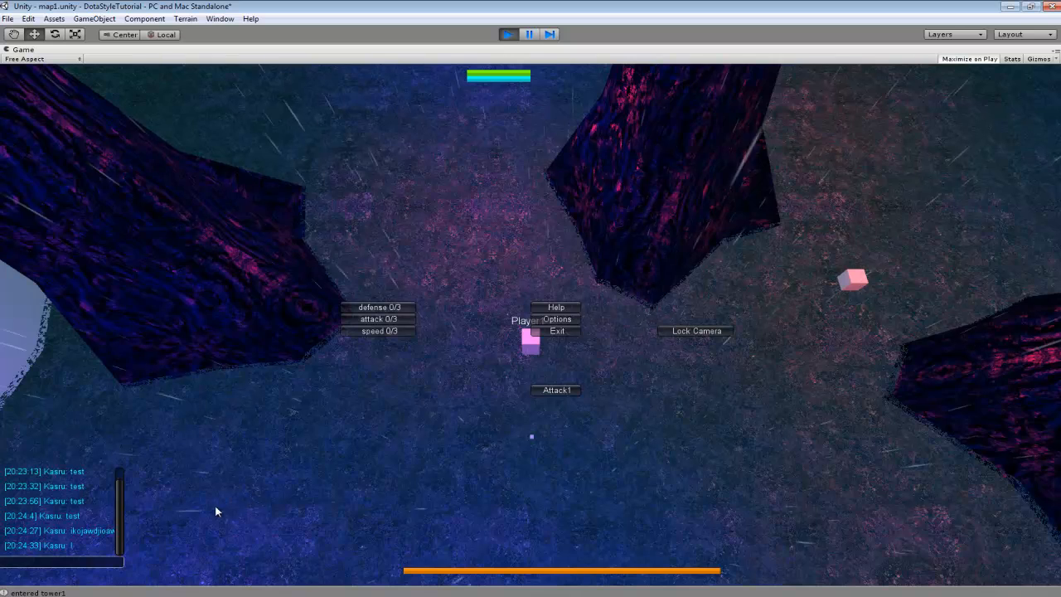
mouse_move(58, 531)
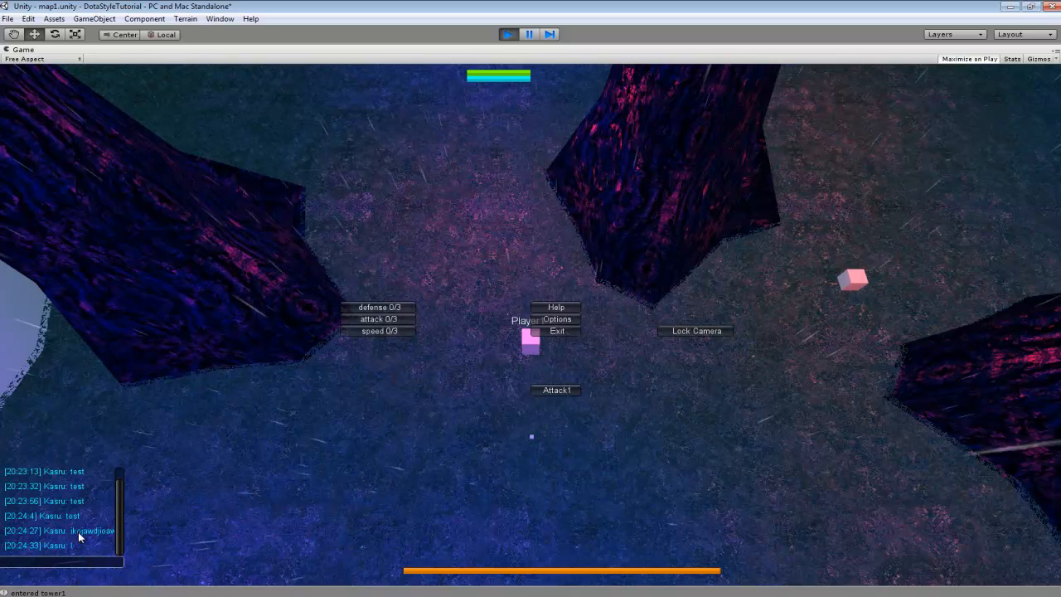
mouse_move(242, 524)
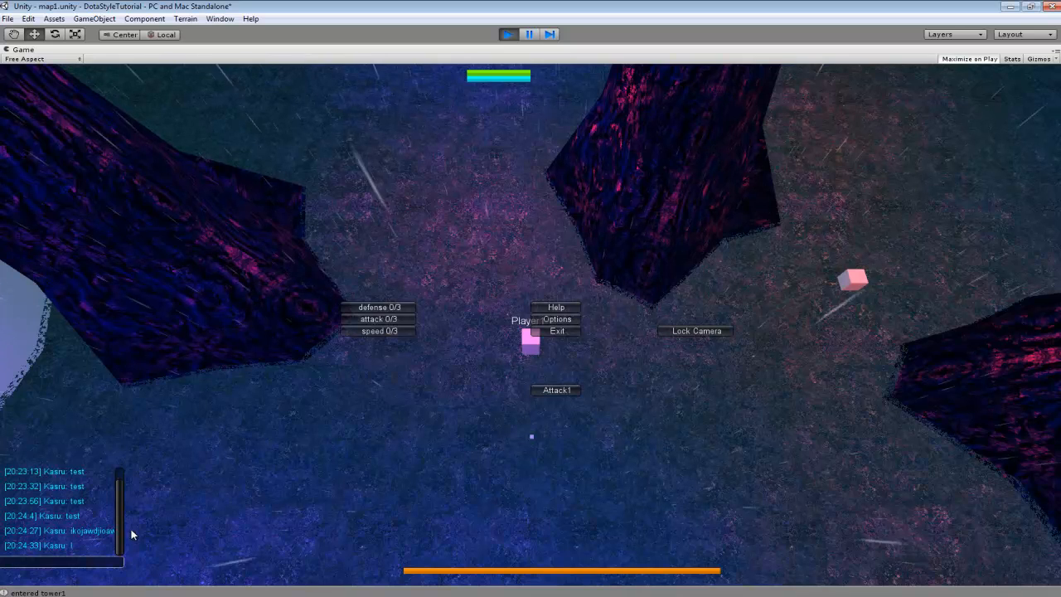
mouse_move(119, 564)
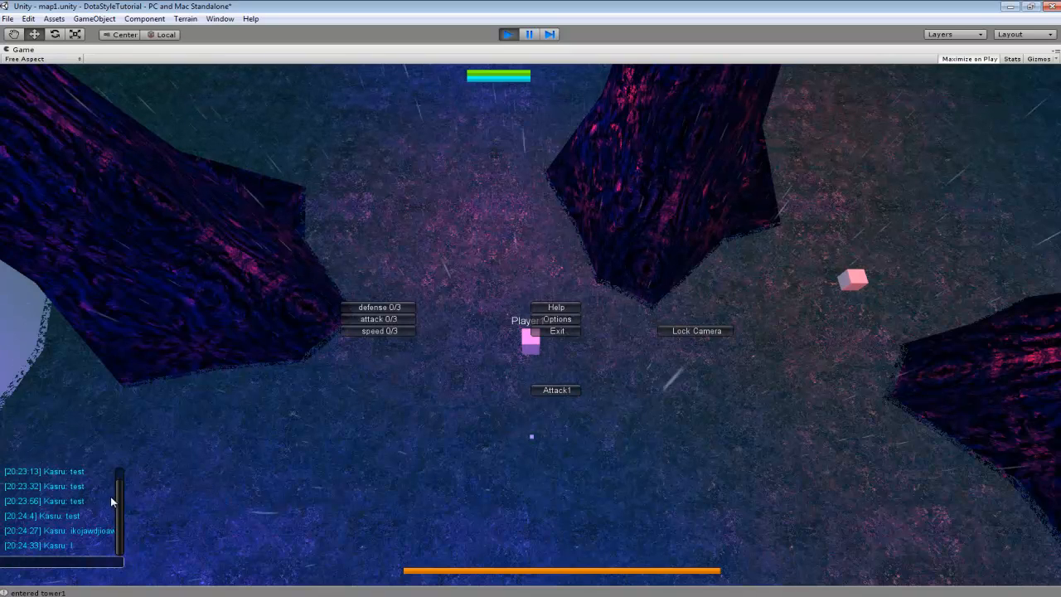
mouse_move(183, 474)
text(n)
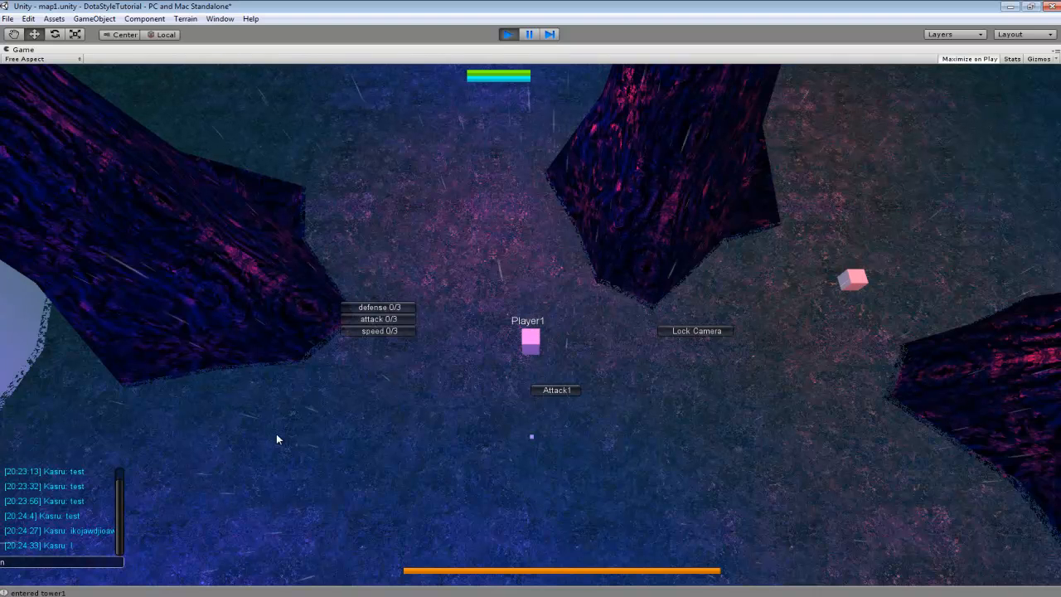
mouse_move(124, 504)
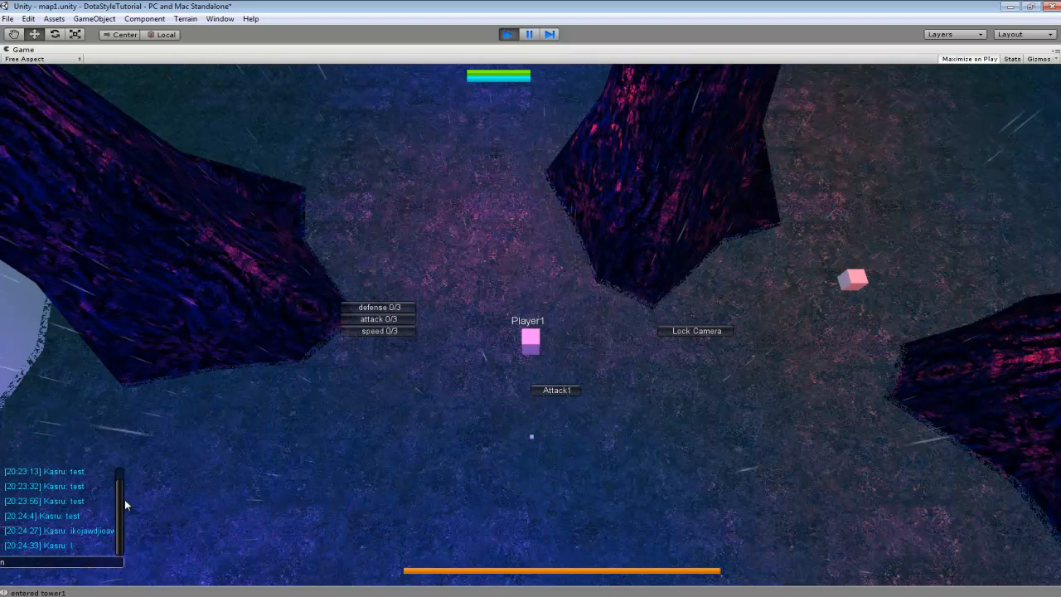
mouse_move(305, 494)
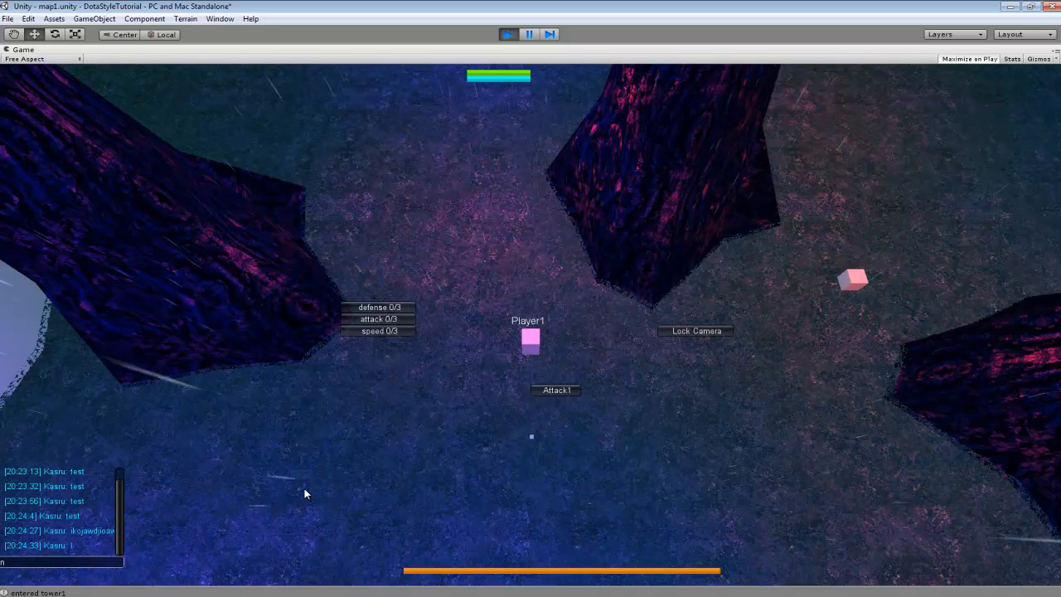
mouse_move(516, 434)
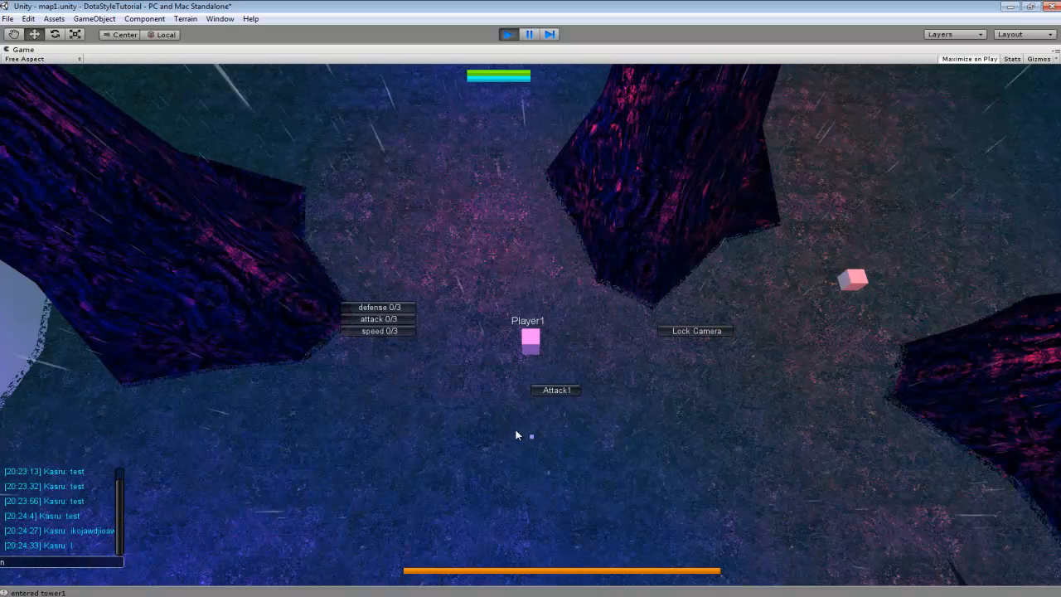
mouse_move(50, 557)
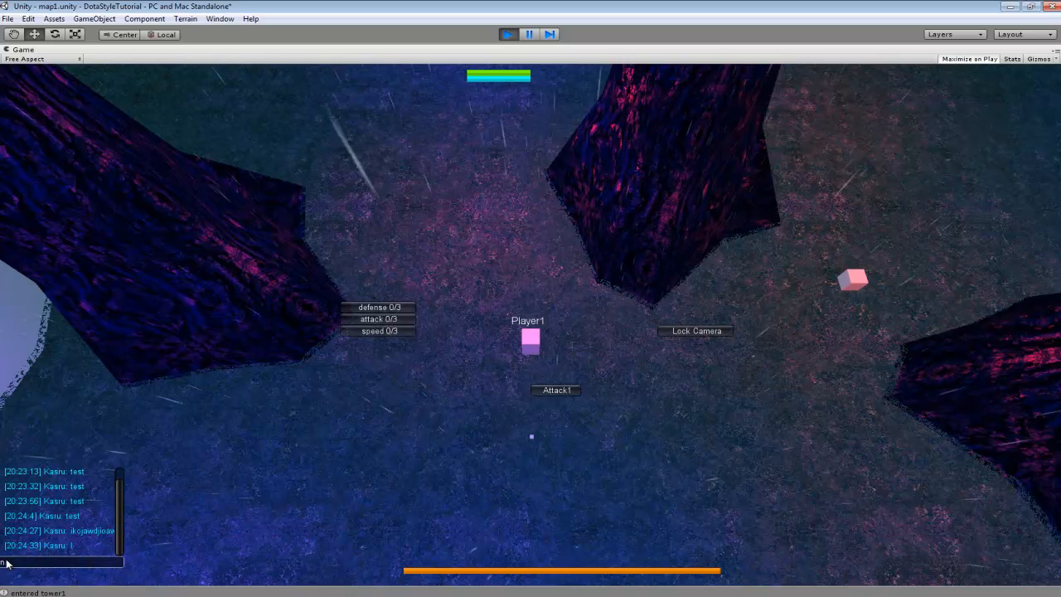
mouse_move(501, 357)
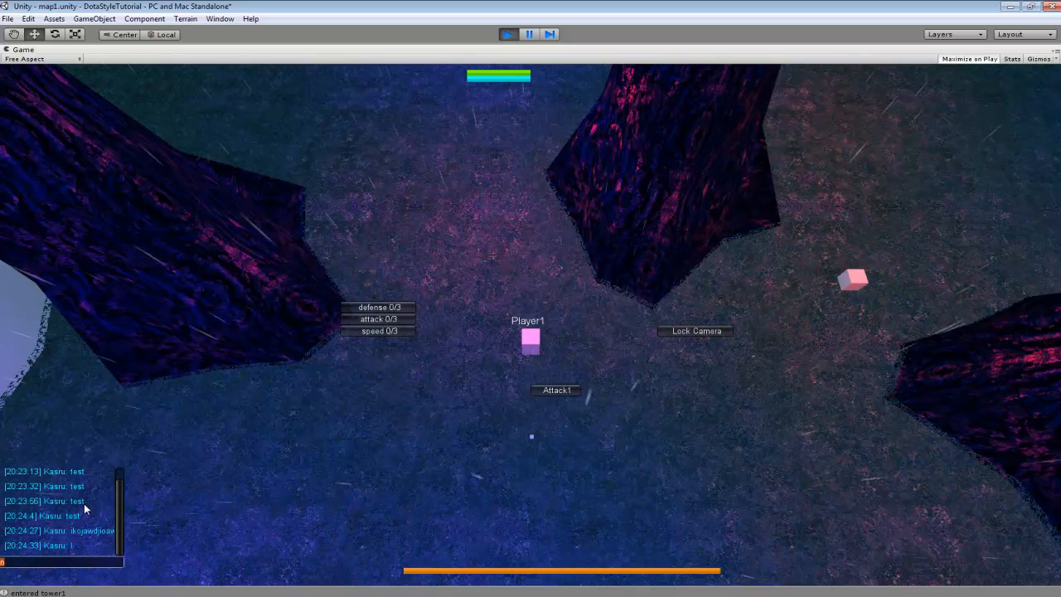
mouse_move(110, 504)
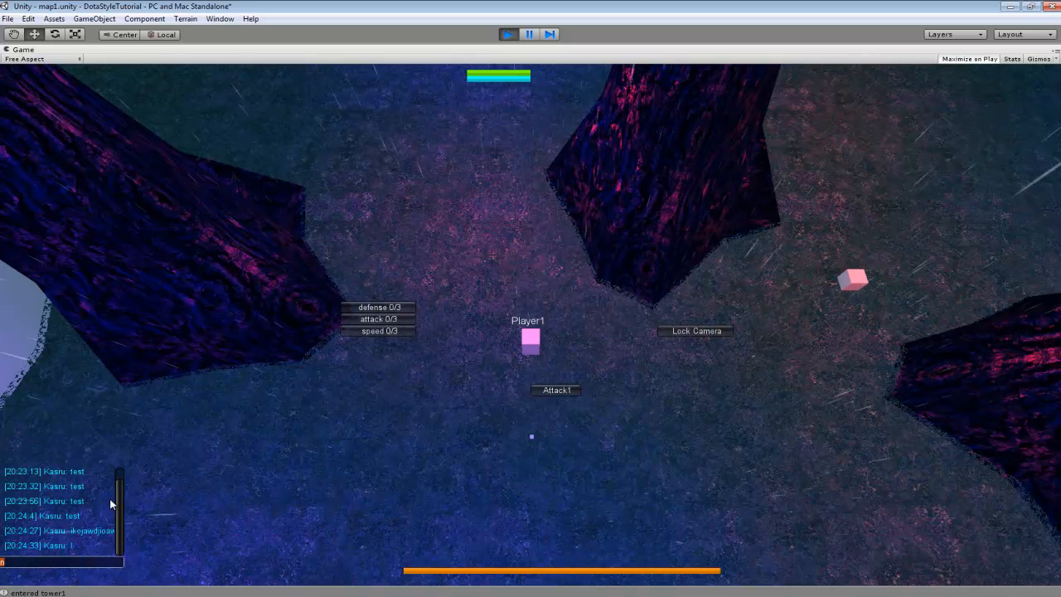
mouse_move(221, 498)
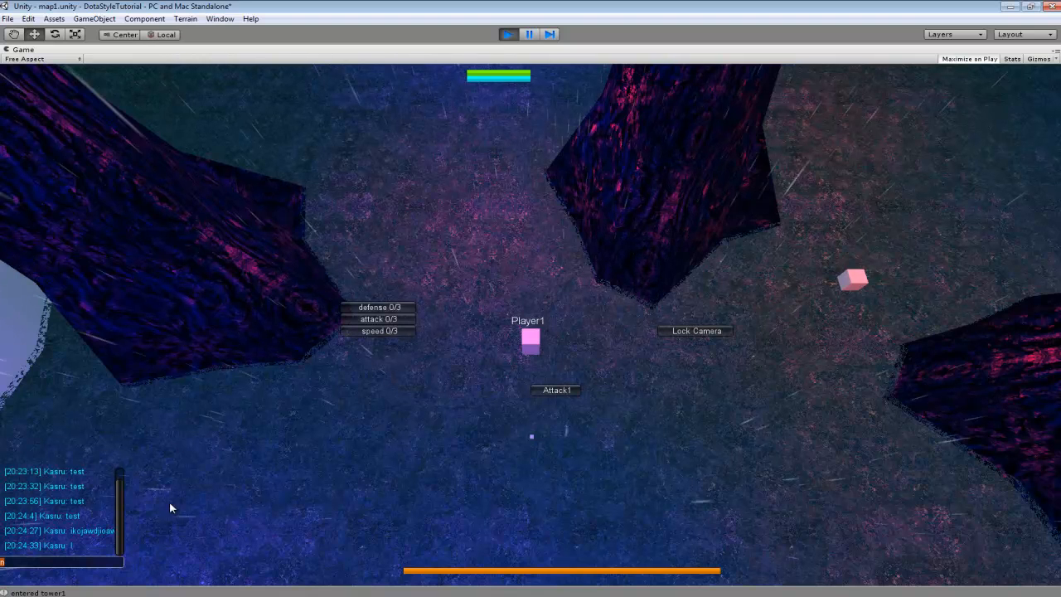
mouse_move(302, 395)
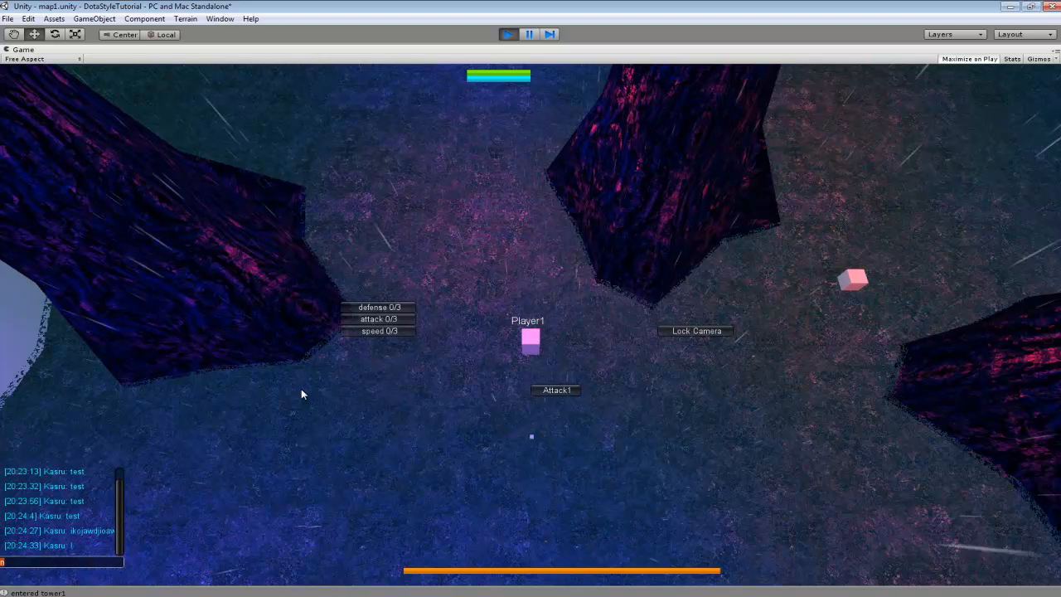
mouse_move(704, 381)
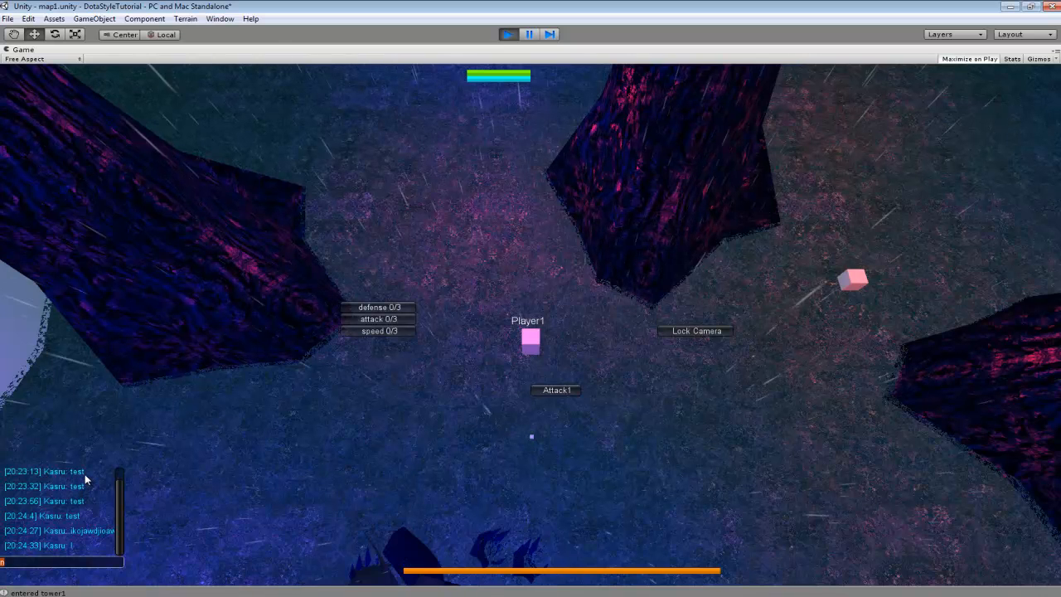
mouse_move(59, 496)
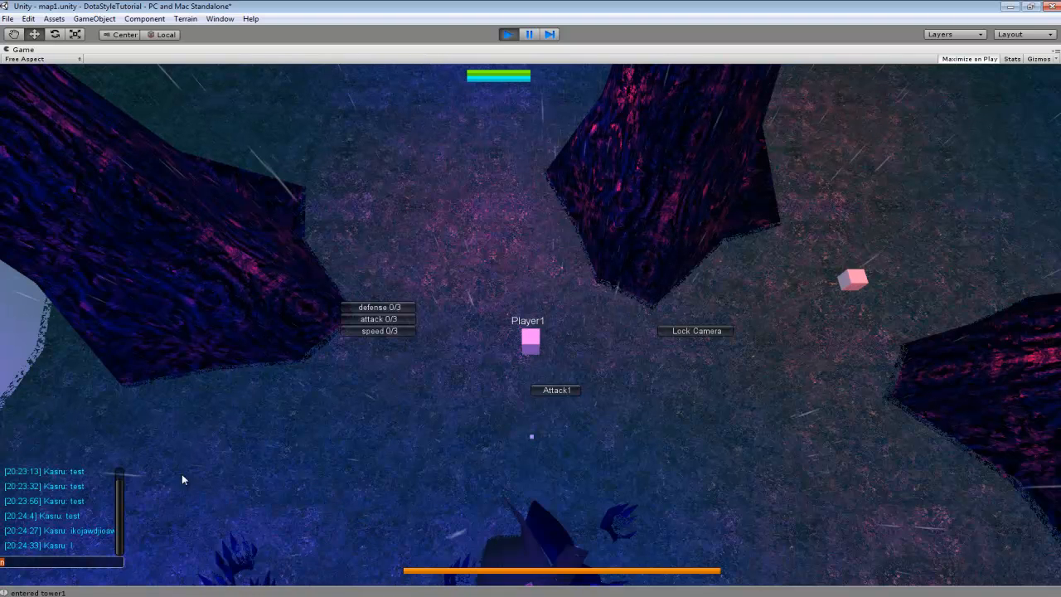
mouse_move(624, 380)
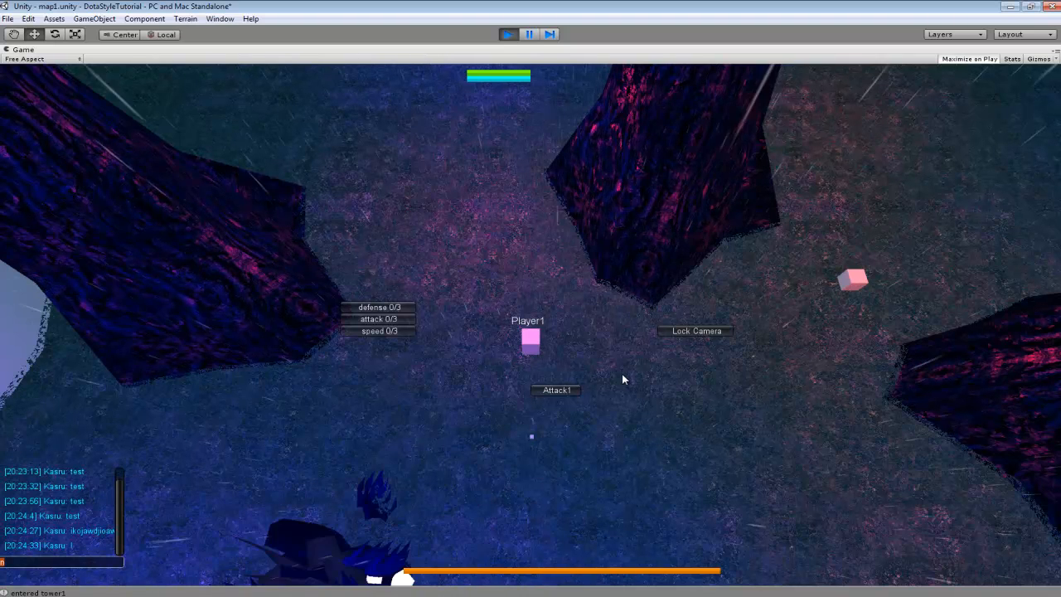